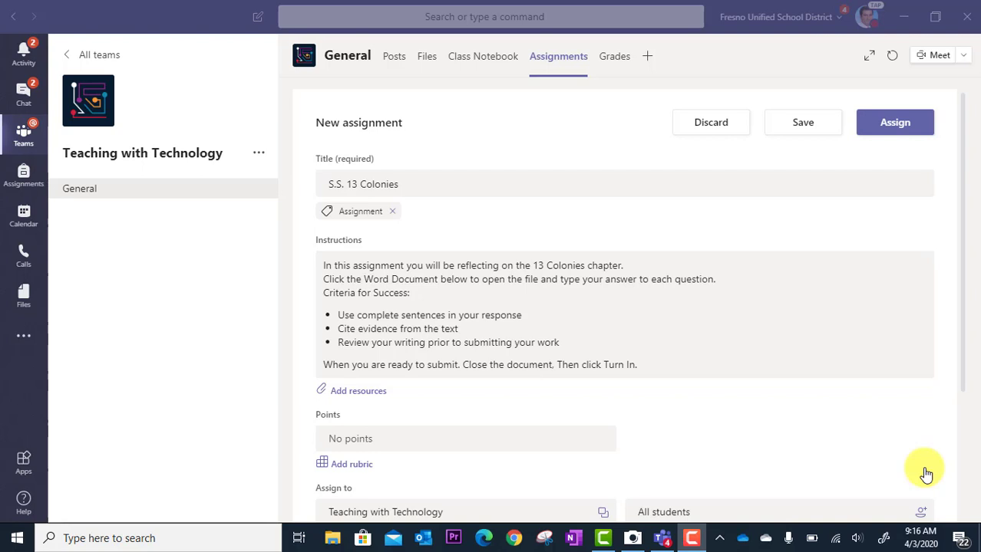
{"action": "mouse_move", "coordinate": [550, 316]}
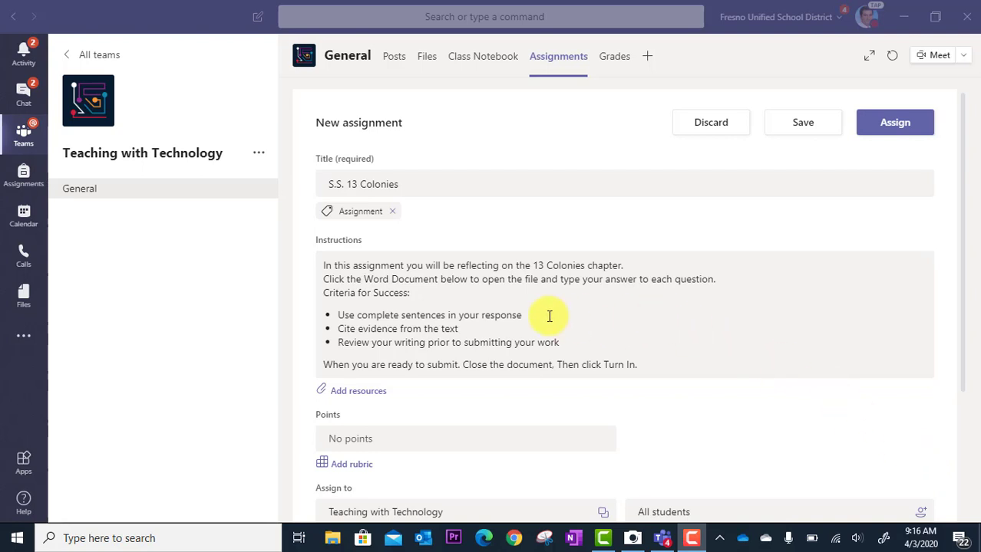
{"action": "mouse_move", "coordinate": [376, 393]}
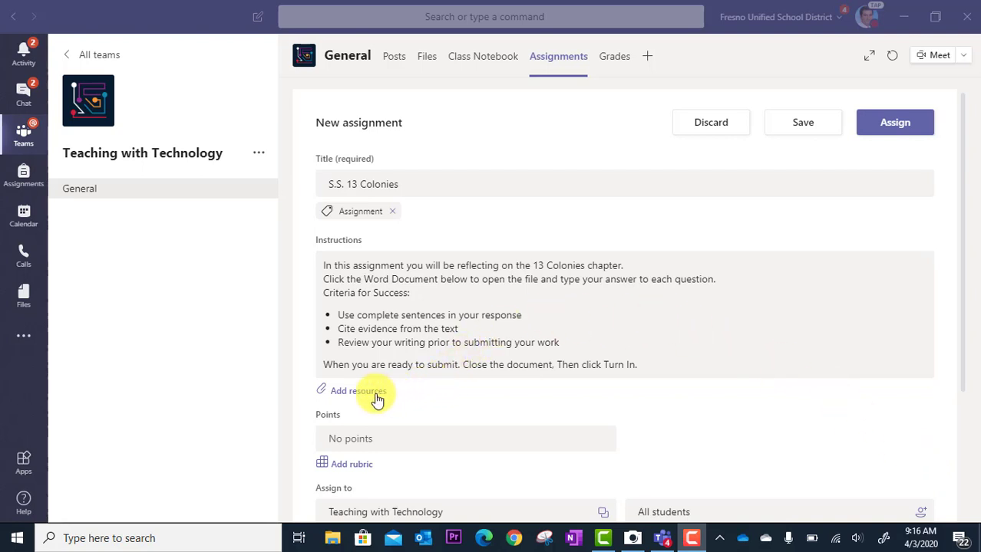
{"action": "mouse_move", "coordinate": [382, 398]}
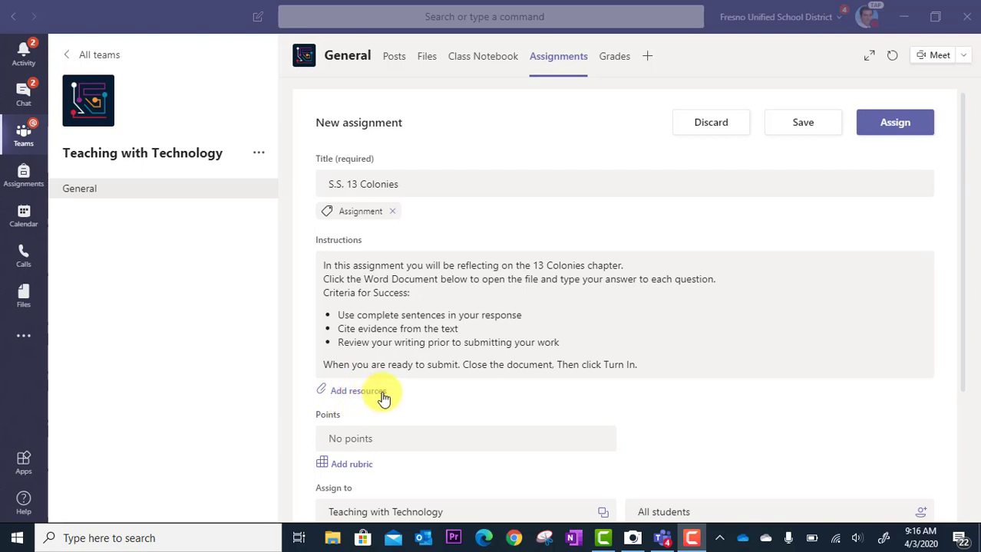
{"action": "mouse_move", "coordinate": [407, 396]}
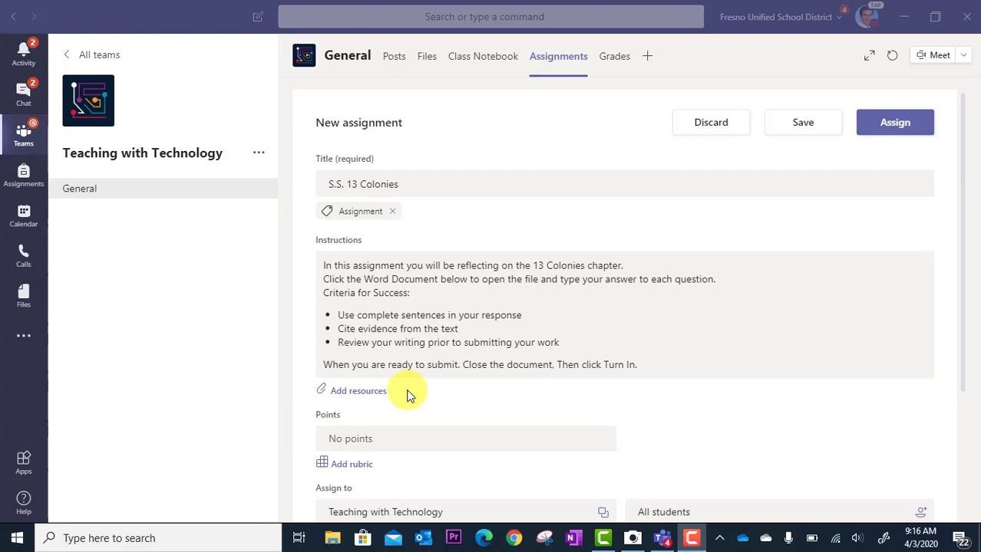
{"action": "mouse_move", "coordinate": [365, 402]}
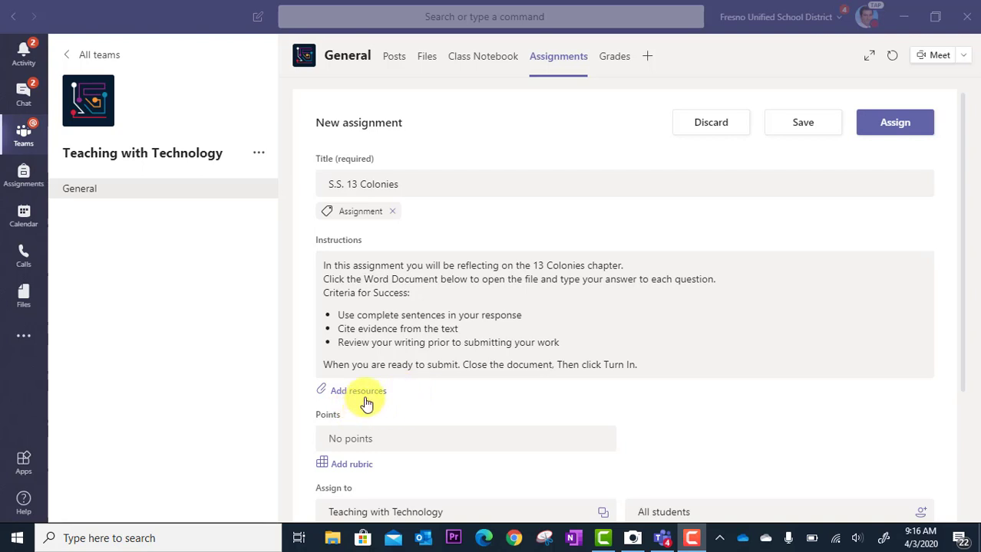
Step: Start attaching resources to the 'S.S. 13 Colonies' assignment via Add resources
{"action": "left_click", "coordinate": [358, 391]}
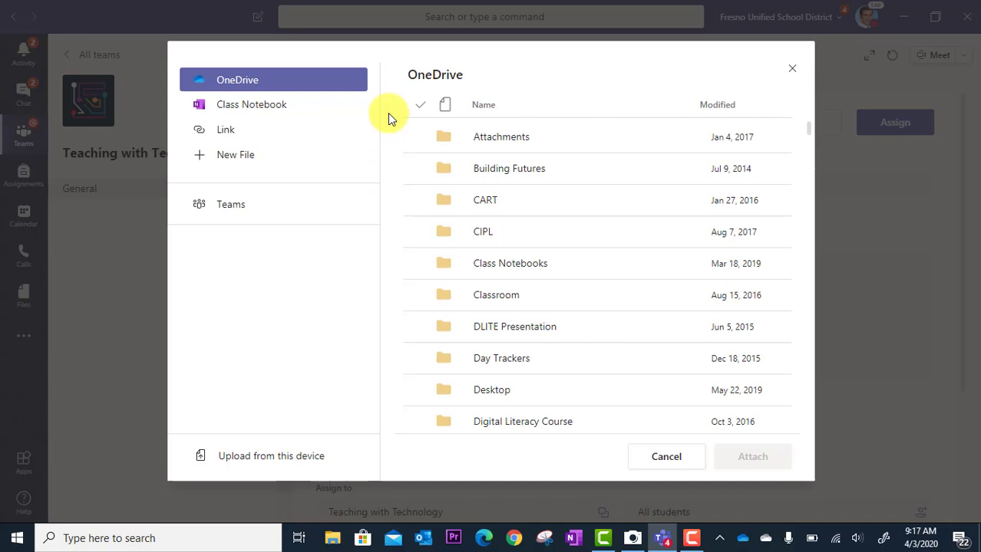
{"action": "mouse_move", "coordinate": [352, 58]}
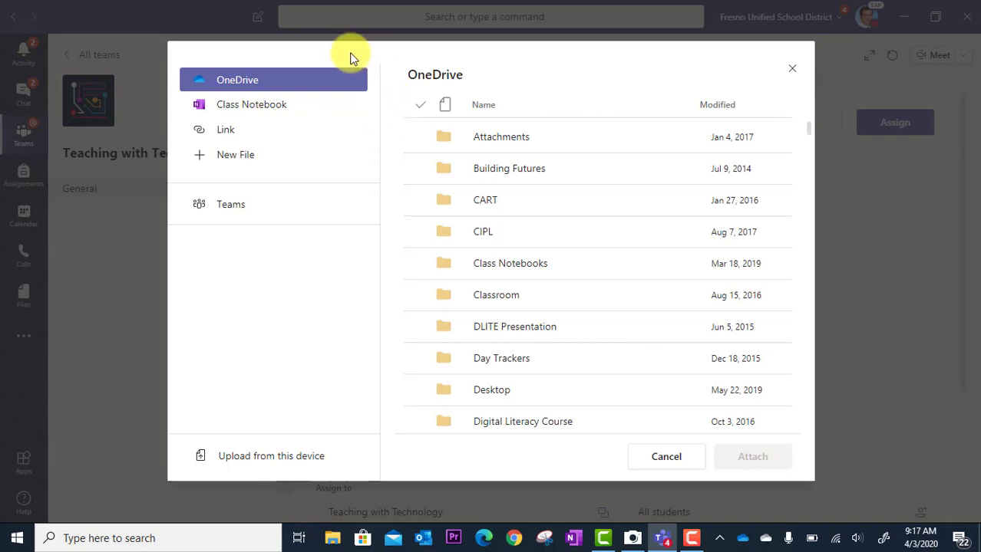
{"action": "mouse_move", "coordinate": [261, 80]}
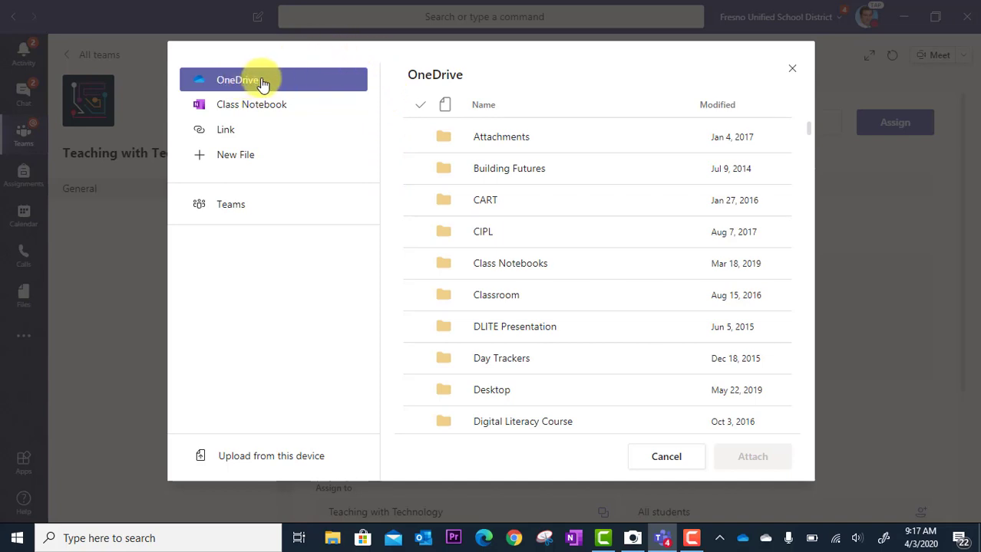
{"action": "mouse_move", "coordinate": [304, 86]}
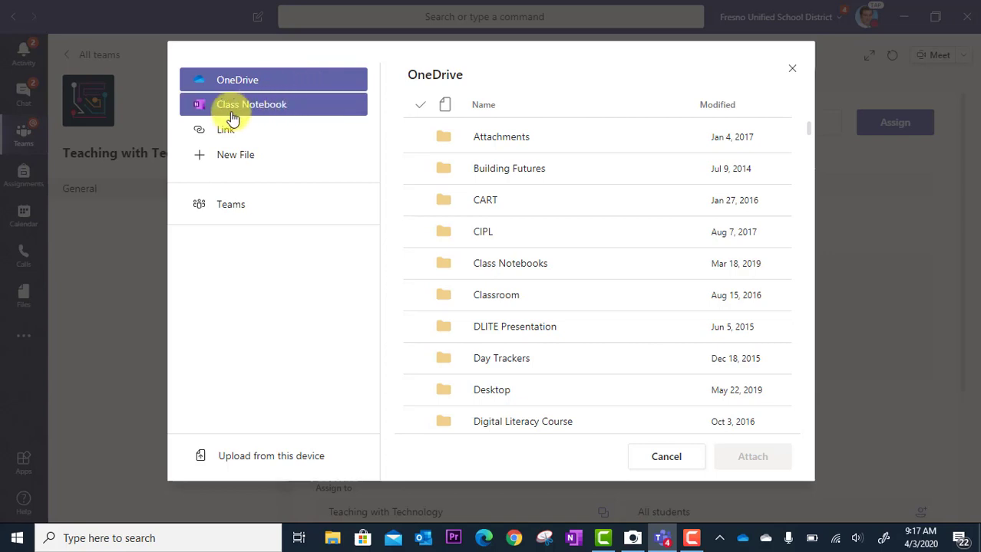
{"action": "mouse_move", "coordinate": [298, 114]}
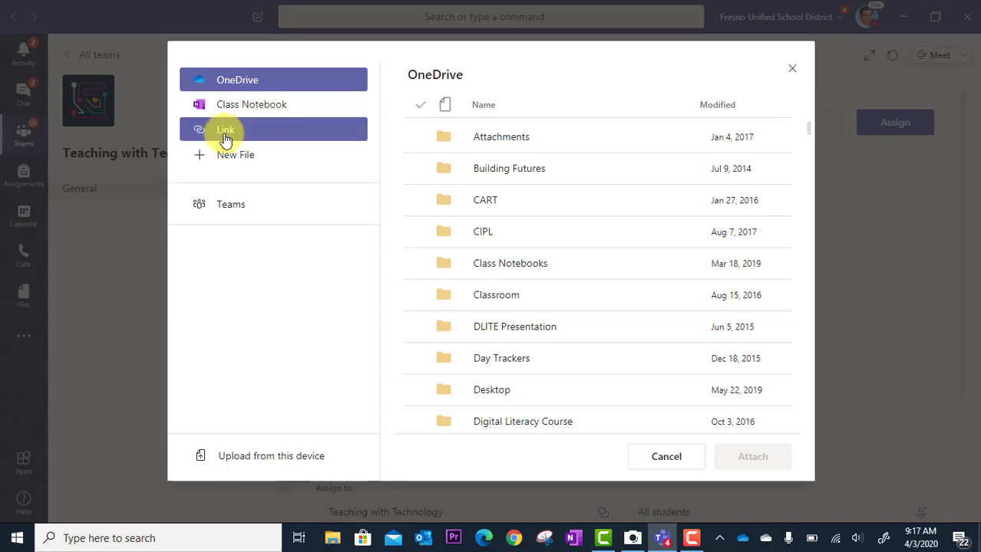
Step: Choose Link as the resource type, showing web address and display text fields
{"action": "left_click", "coordinate": [225, 129]}
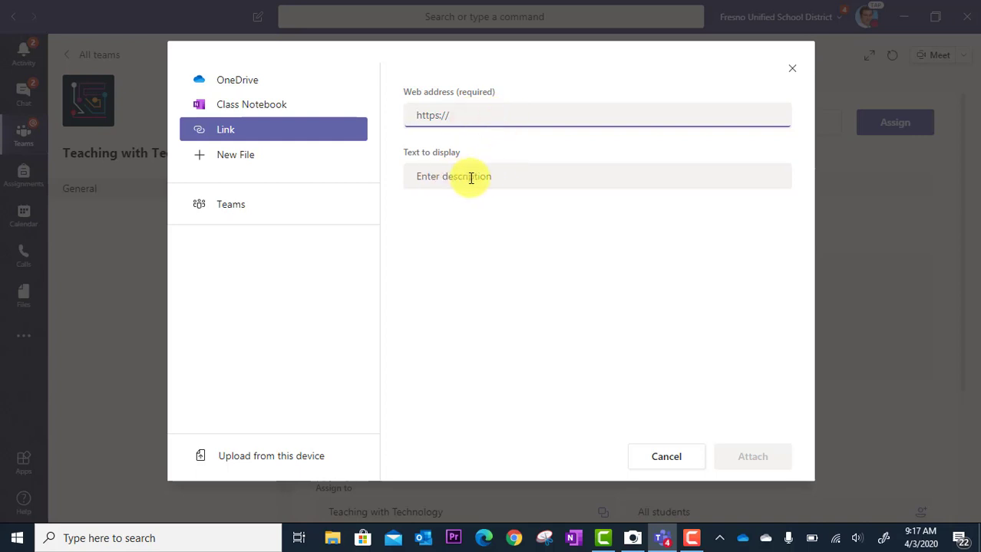
{"action": "mouse_move", "coordinate": [438, 184]}
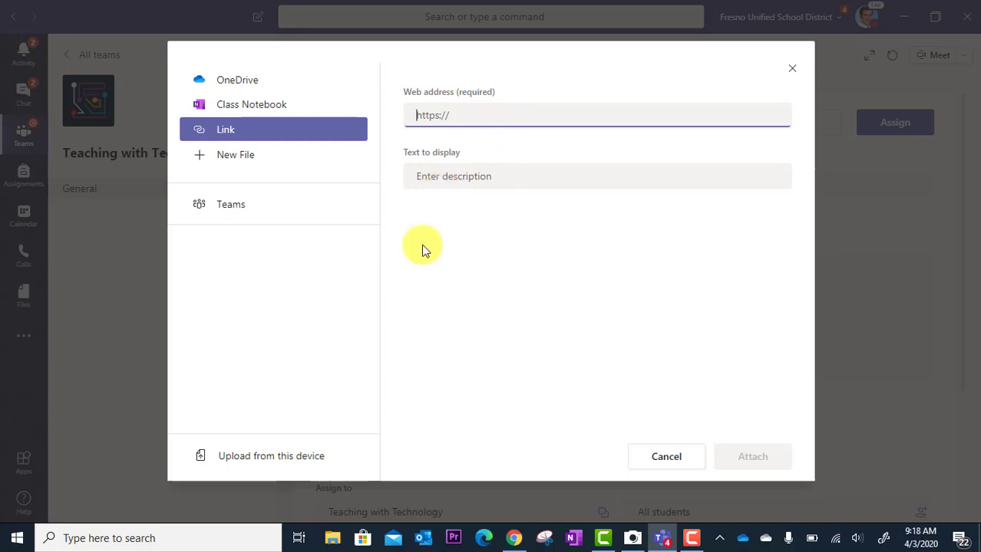
{"action": "mouse_move", "coordinate": [451, 336]}
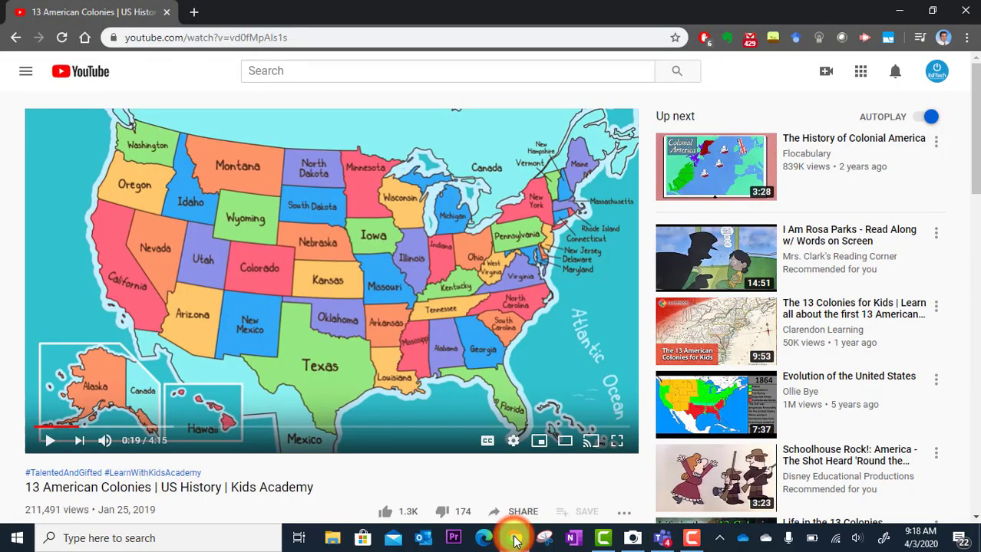
{"action": "mouse_move", "coordinate": [341, 484]}
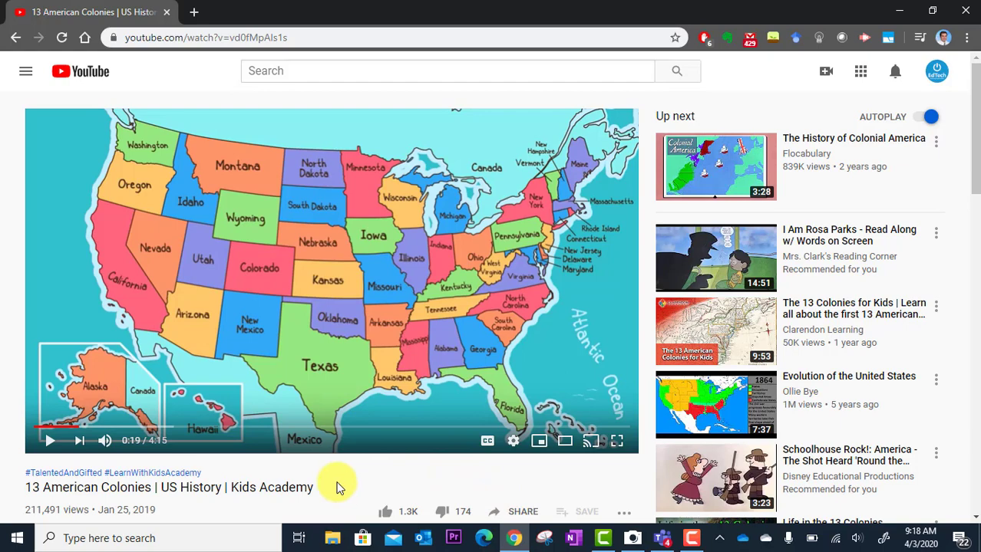
{"action": "mouse_move", "coordinate": [258, 482]}
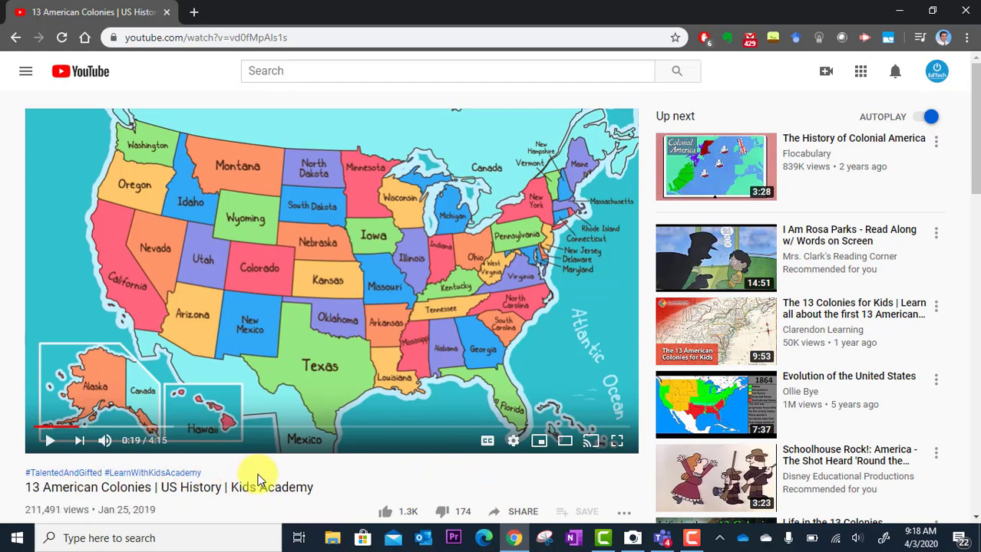
Step: Copy the youtu.be share link of the 13 American Colonies video
{"action": "scroll", "scroll_direction": "down", "scroll_amount": 3}
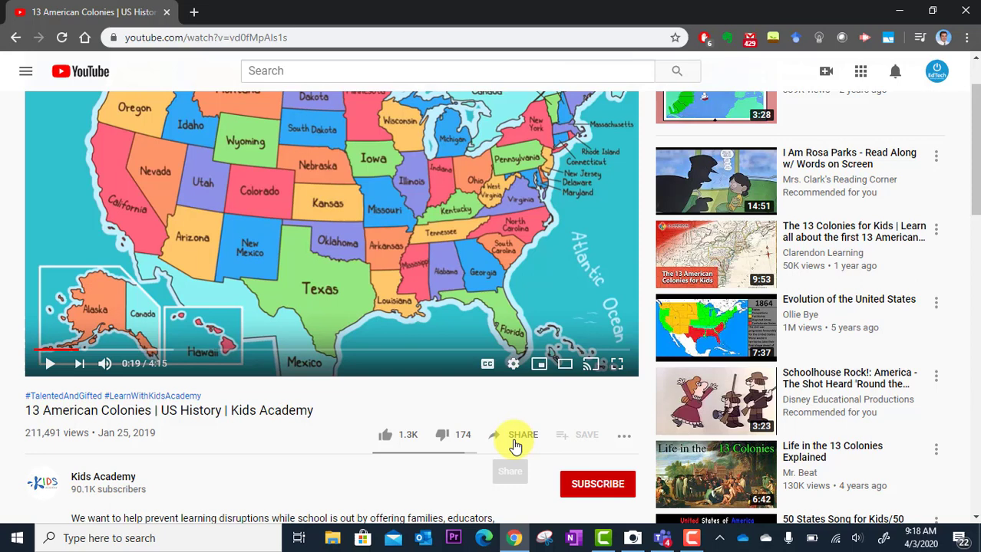
{"action": "left_click", "coordinate": [522, 436]}
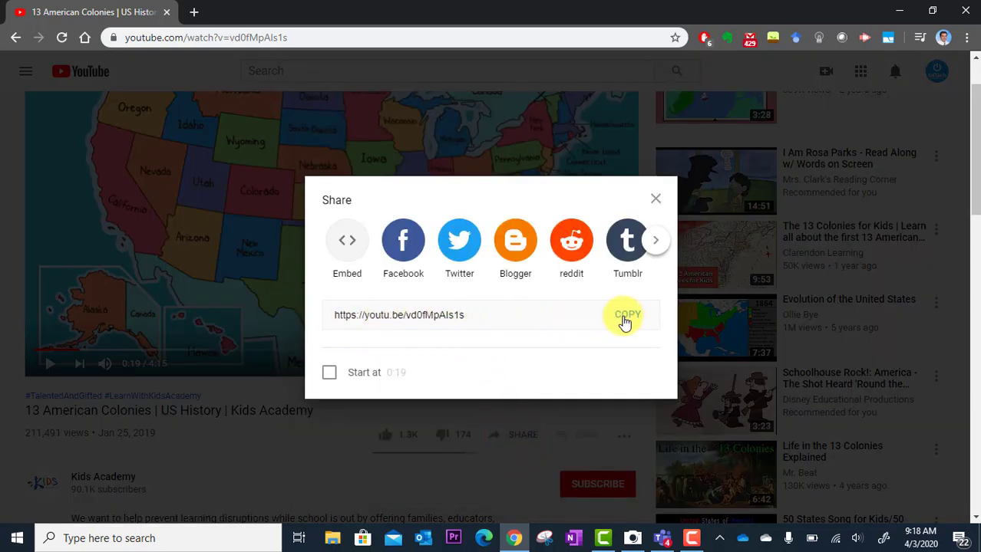
{"action": "left_click", "coordinate": [626, 314]}
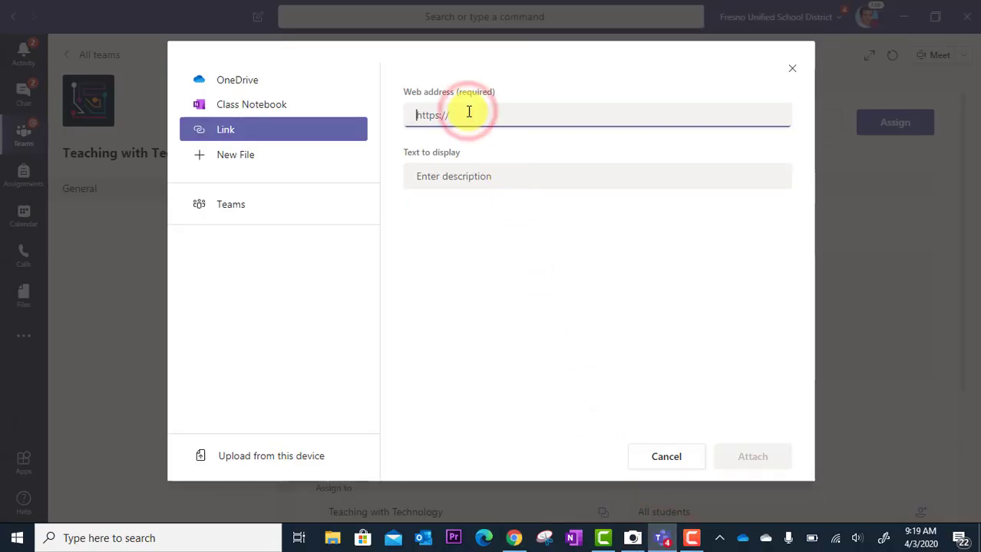
{"action": "type", "text": "https://youtu.be/vd0fMpAls1s"}
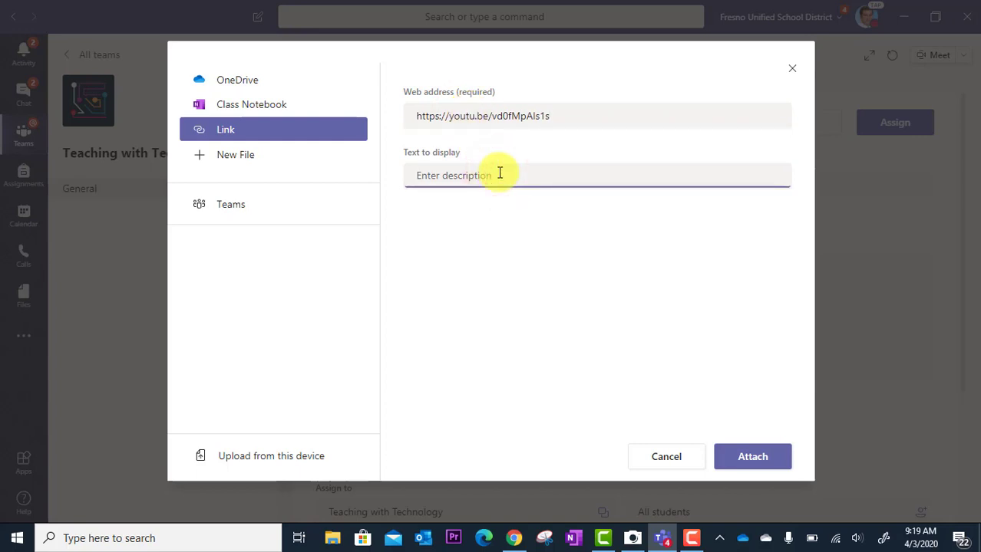
{"action": "type", "text": "Watch"}
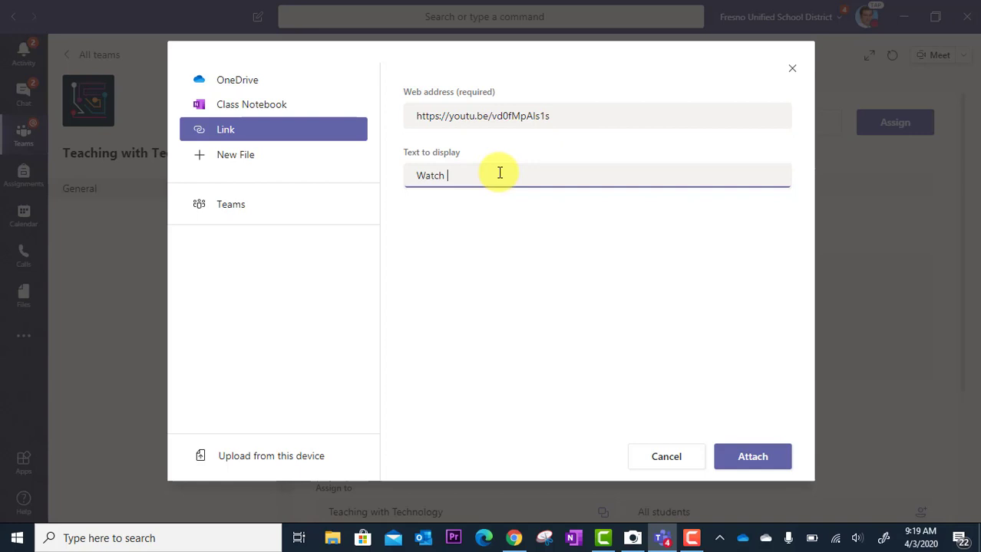
{"action": "type", "text": "this video first"}
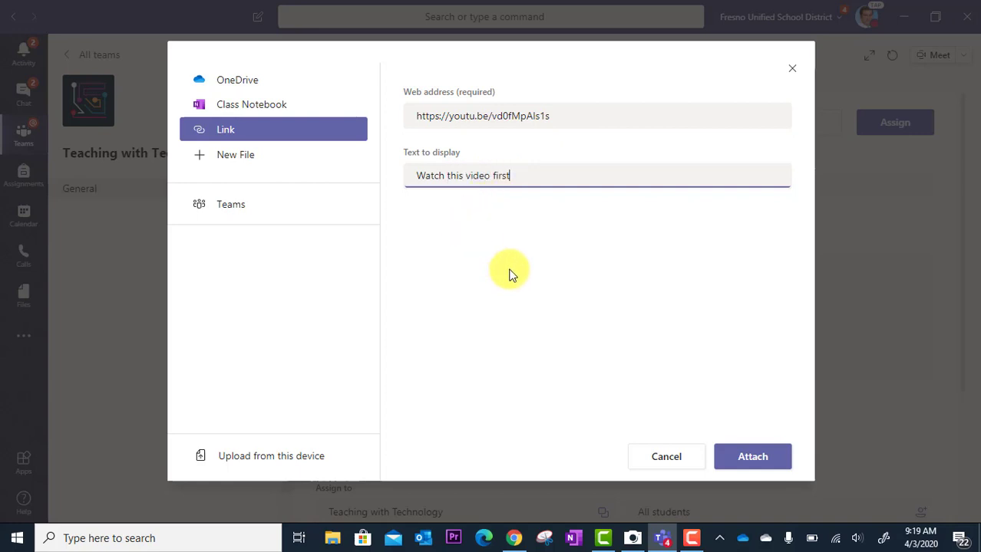
{"action": "mouse_move", "coordinate": [712, 424]}
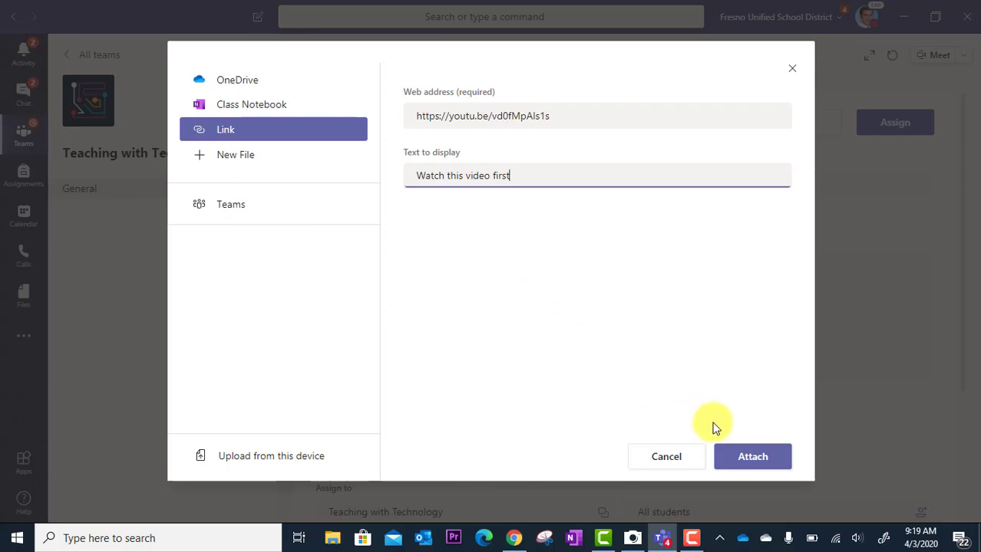
{"action": "left_click", "coordinate": [752, 458]}
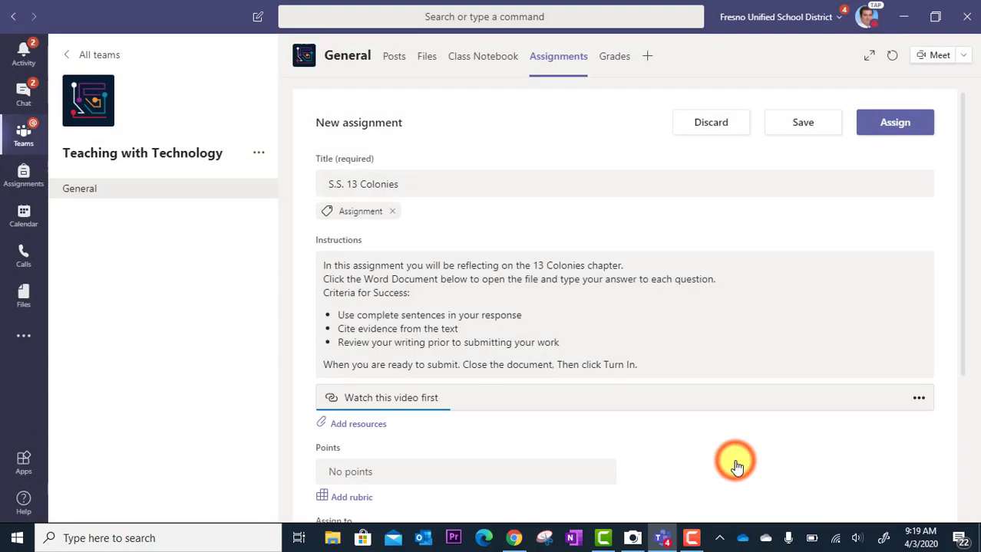
{"action": "mouse_move", "coordinate": [414, 402]}
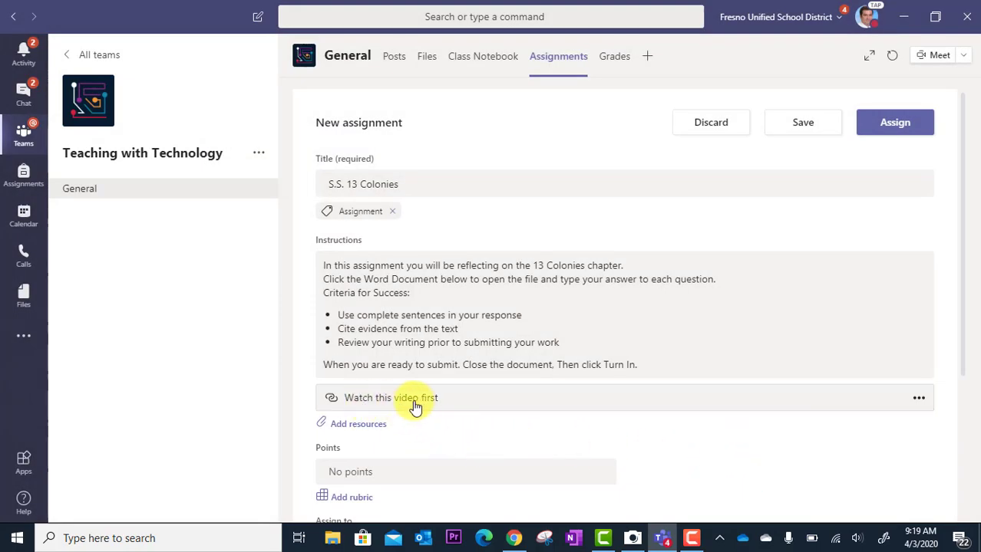
{"action": "mouse_move", "coordinate": [448, 430]}
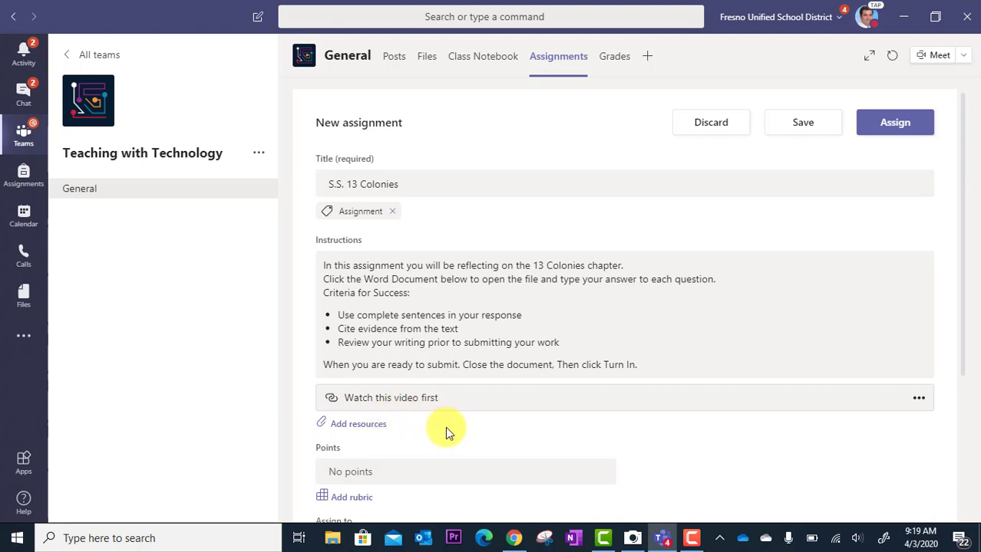
{"action": "mouse_move", "coordinate": [359, 424]}
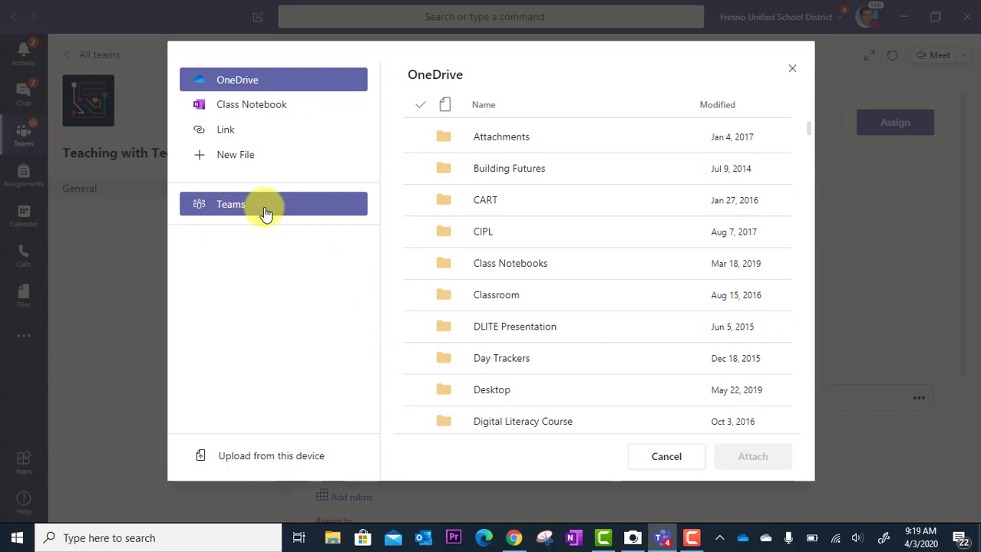
Step: Switch the attach picker's source from OneDrive to Teams files
{"action": "left_click", "coordinate": [266, 204]}
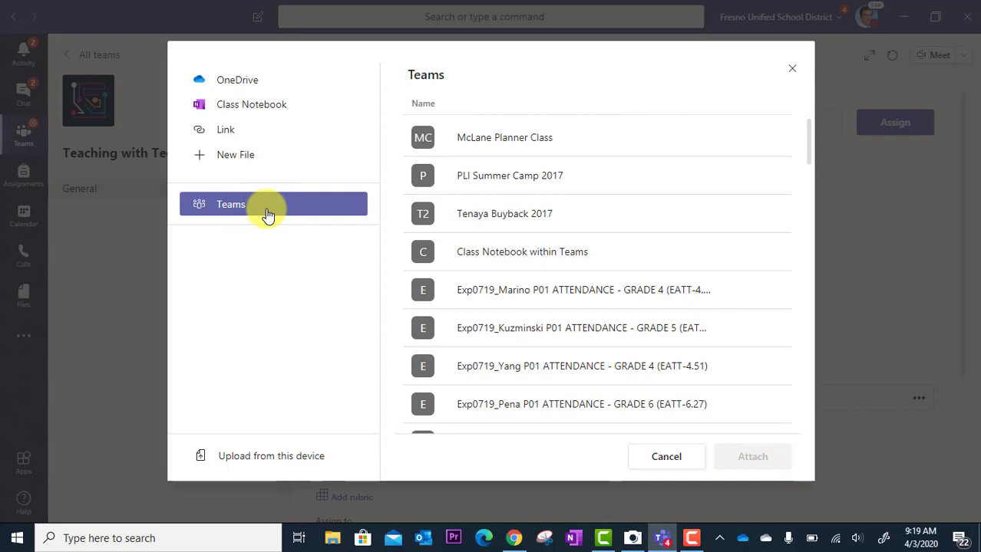
{"action": "mouse_move", "coordinate": [258, 264]}
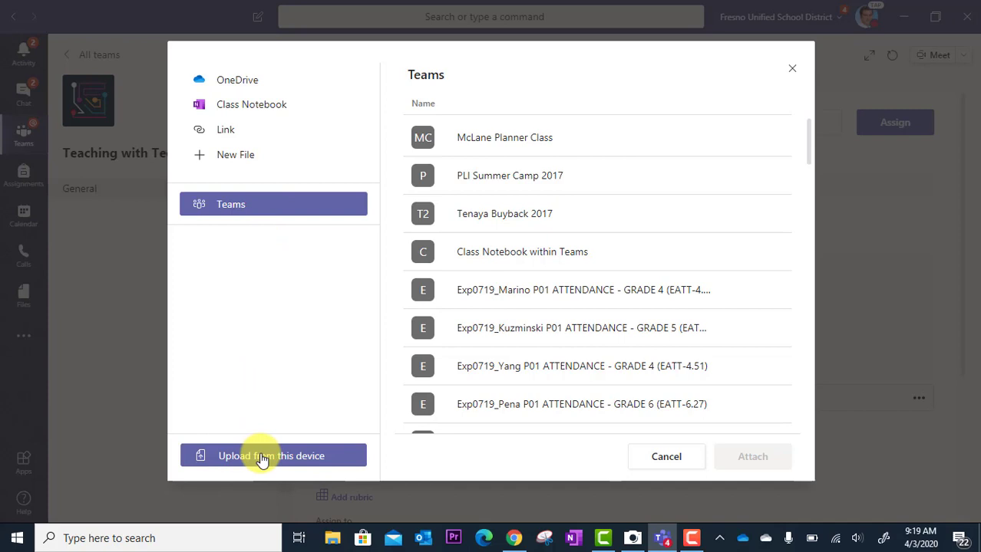
{"action": "mouse_move", "coordinate": [343, 463]}
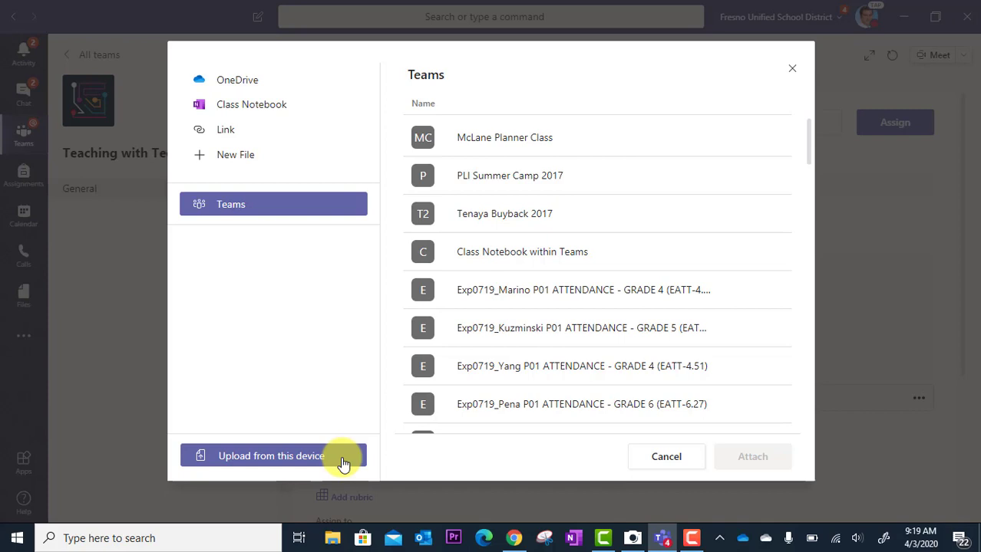
{"action": "mouse_move", "coordinate": [306, 347]}
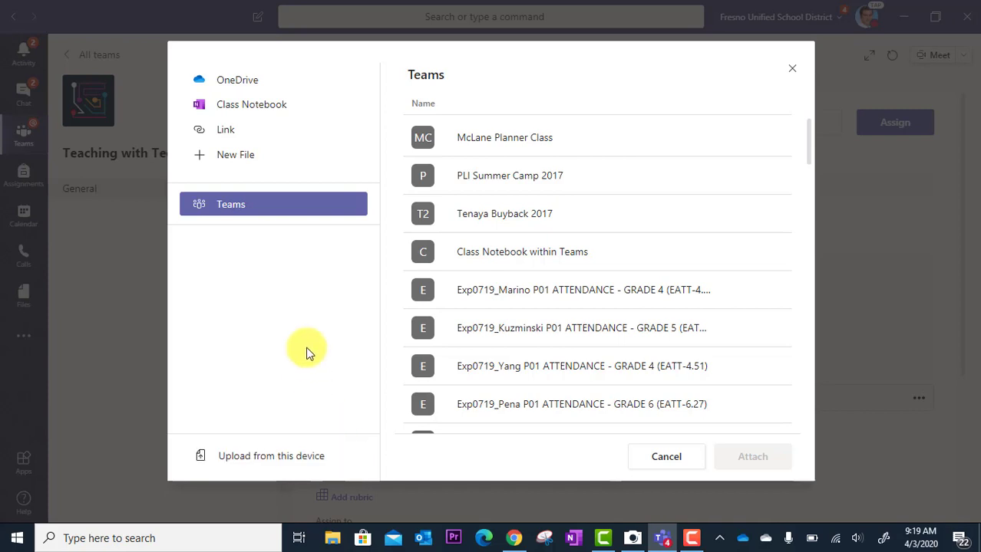
{"action": "mouse_move", "coordinate": [298, 321]}
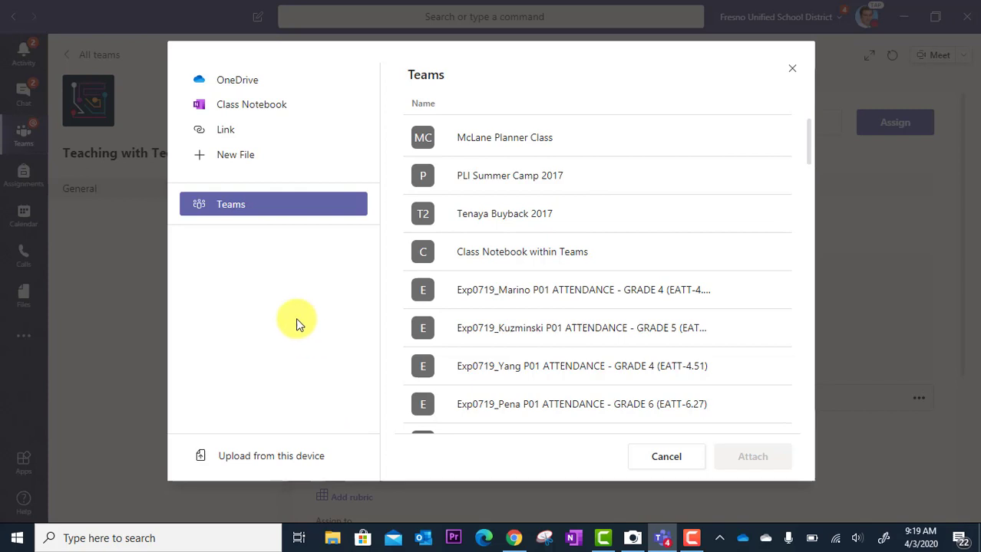
{"action": "mouse_move", "coordinate": [258, 154]}
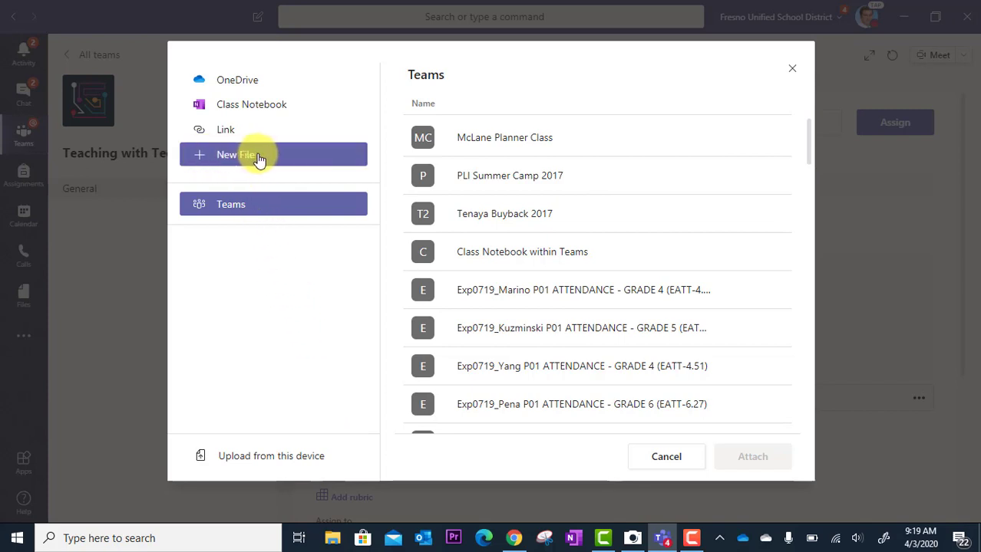
{"action": "mouse_move", "coordinate": [255, 254]}
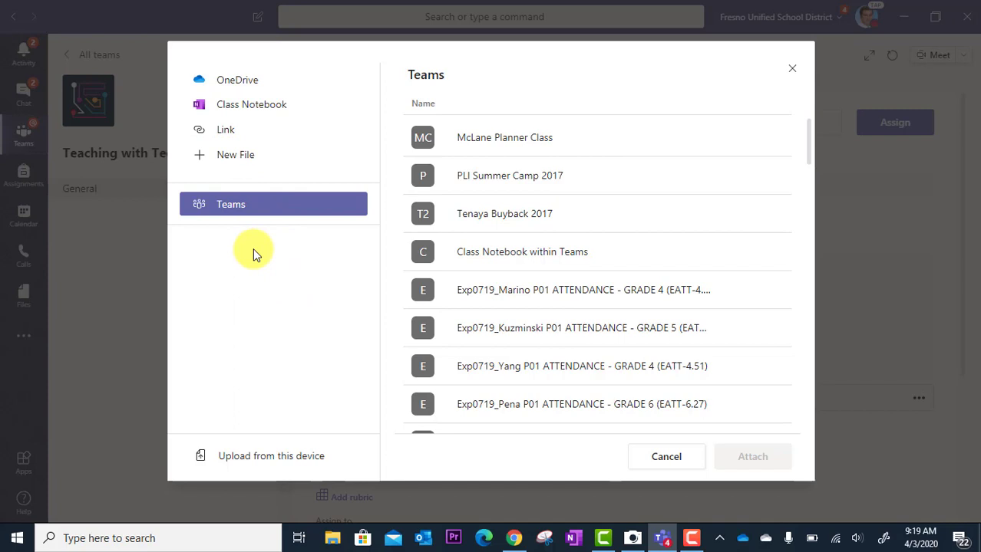
{"action": "mouse_move", "coordinate": [255, 215]}
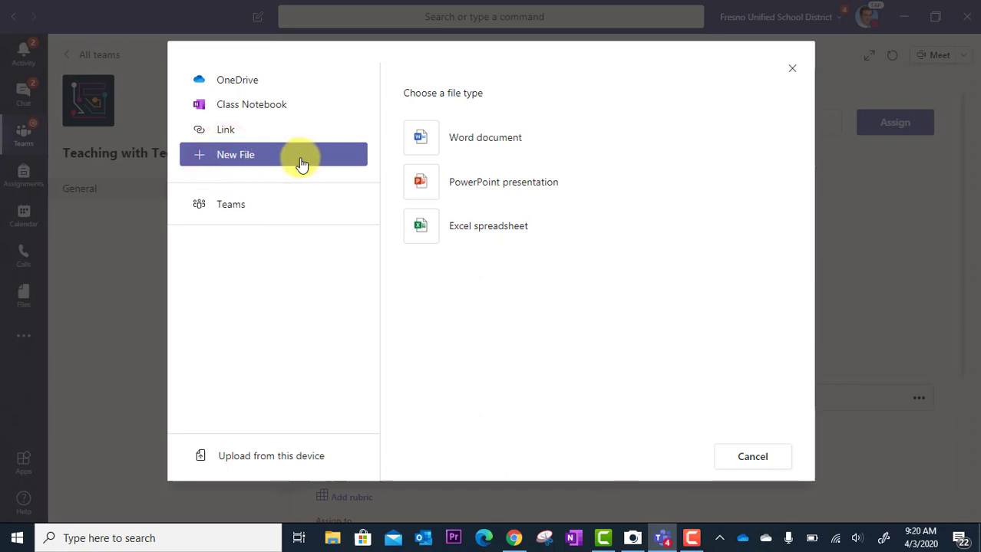
{"action": "mouse_move", "coordinate": [534, 111]}
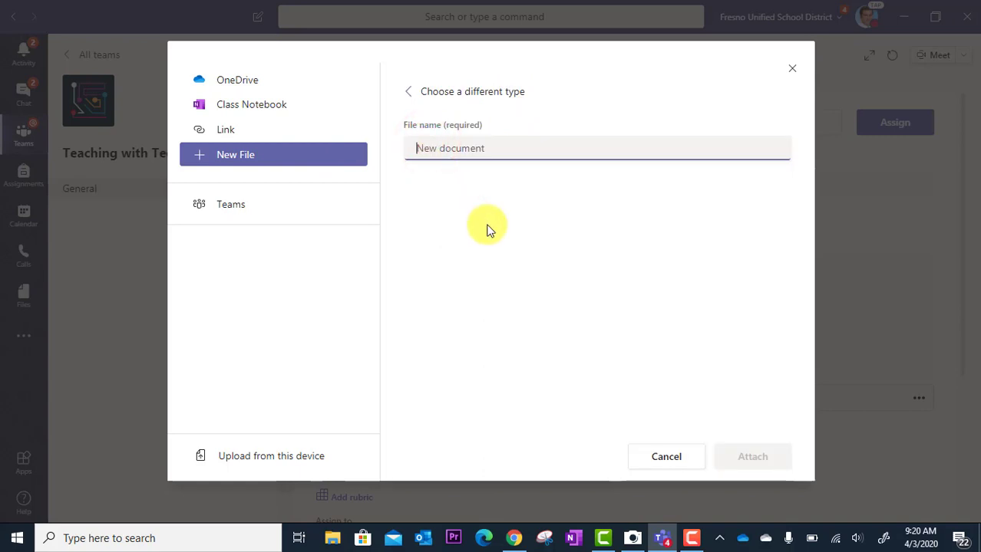
Step: Name the new Word file '13 Colonies Worksheet' and attach it to the assignment
{"action": "type", "text": "13 Col"}
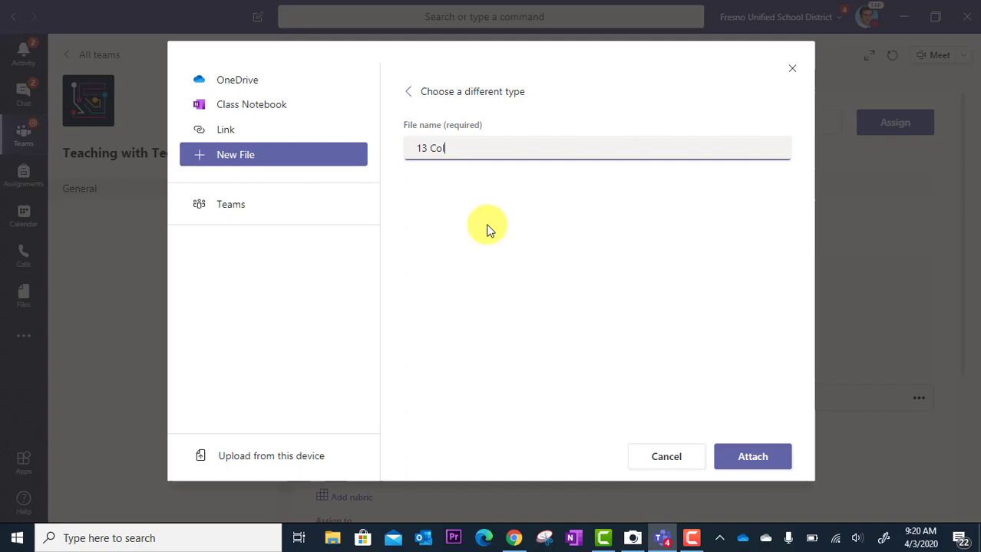
{"action": "type", "text": "onies W"}
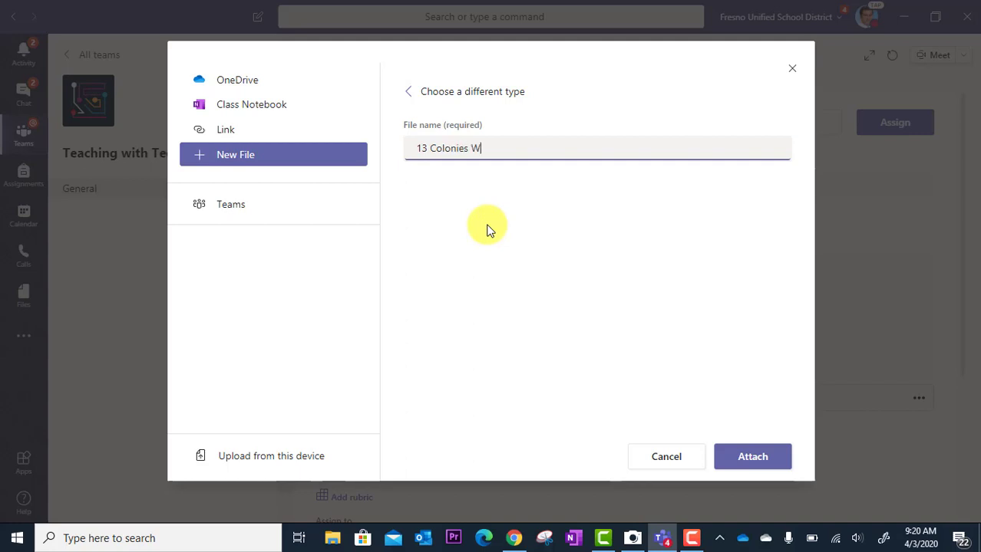
{"action": "type", "text": "orksheet"}
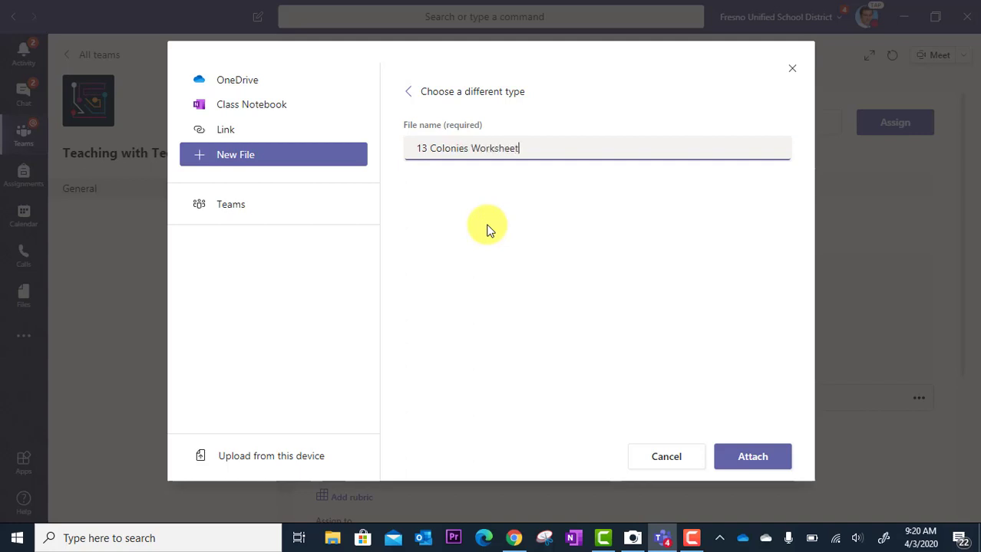
{"action": "mouse_move", "coordinate": [752, 458]}
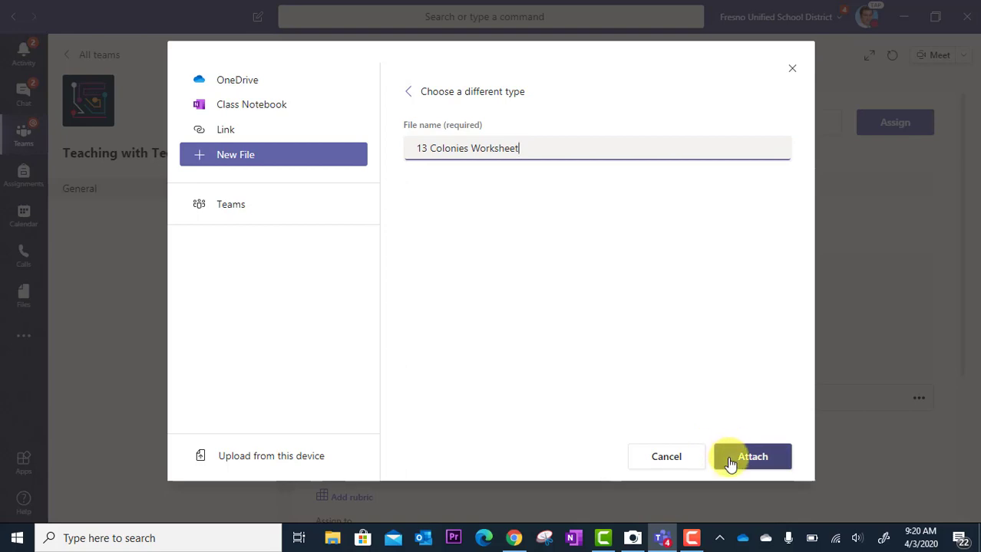
{"action": "left_click", "coordinate": [751, 458]}
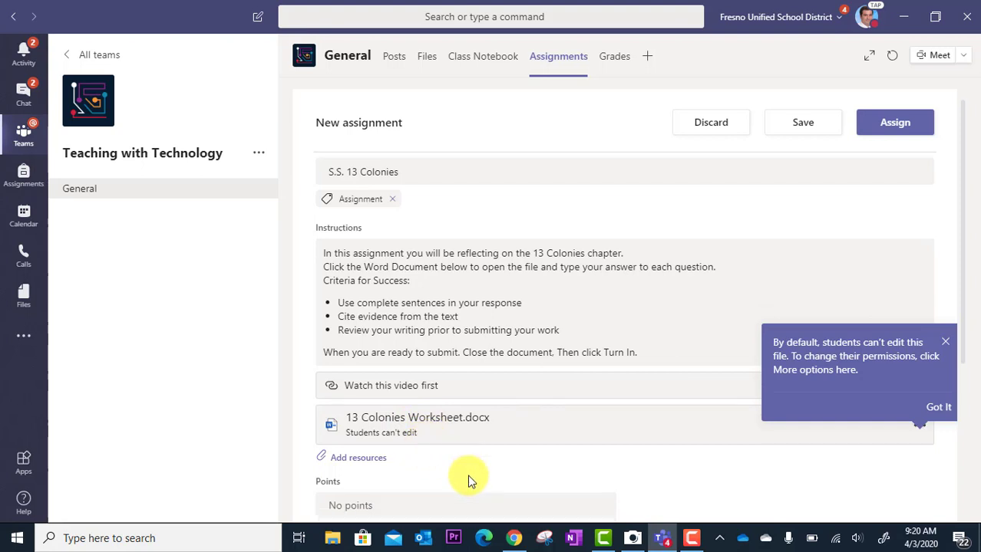
Step: Review the attached 13 Colonies Worksheet.docx marked 'Students can't edit'
{"action": "scroll", "scroll_direction": "down", "scroll_amount": 3}
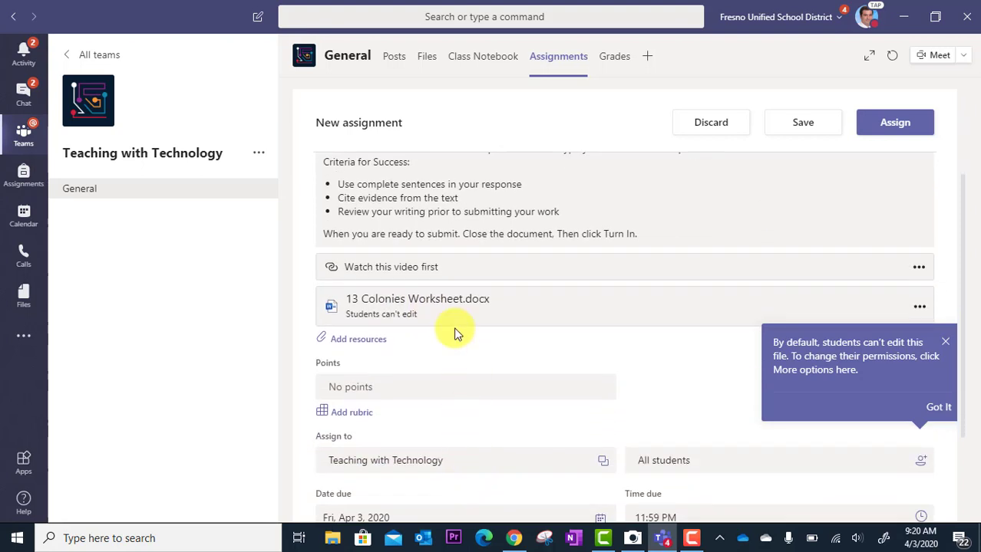
{"action": "mouse_move", "coordinate": [457, 350]}
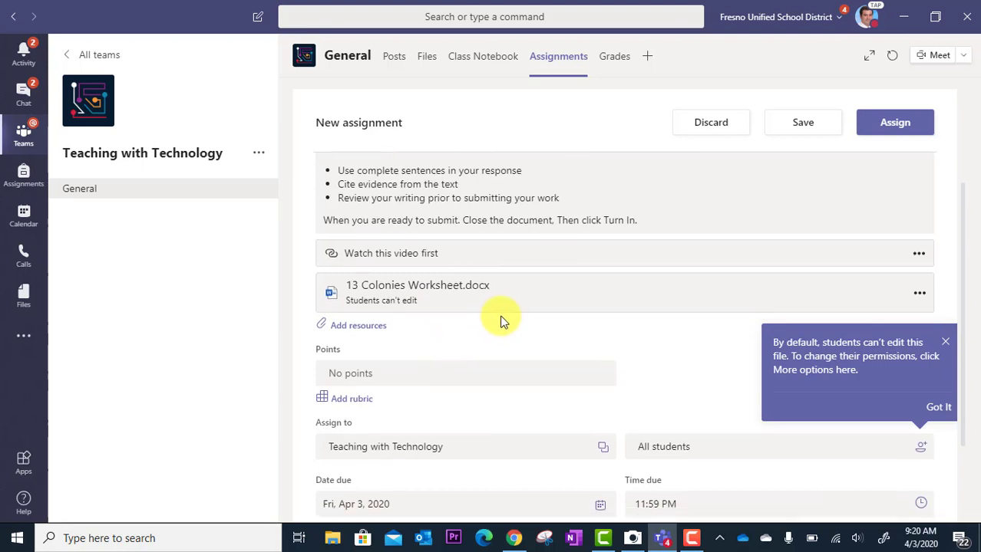
{"action": "mouse_move", "coordinate": [513, 325]}
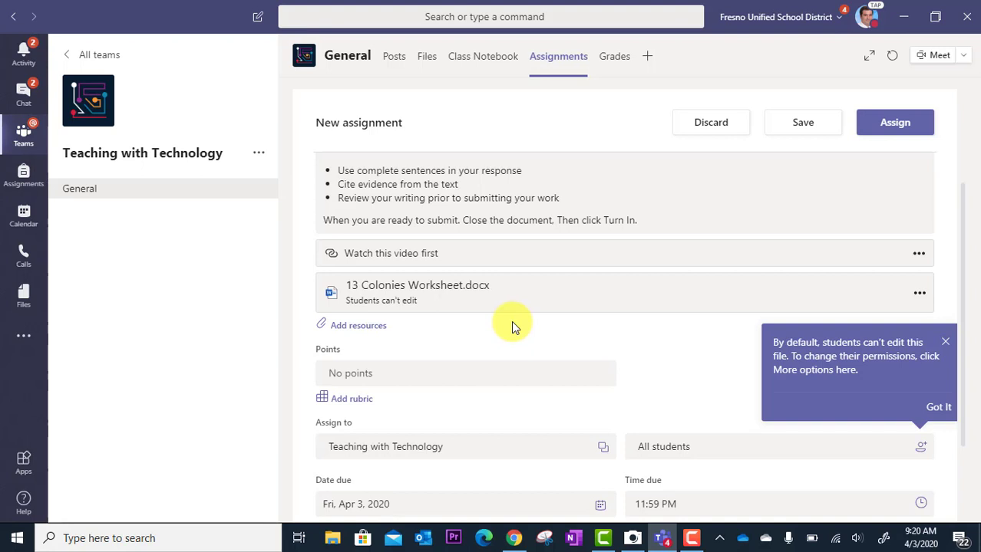
{"action": "scroll", "scroll_direction": "up", "scroll_amount": 3}
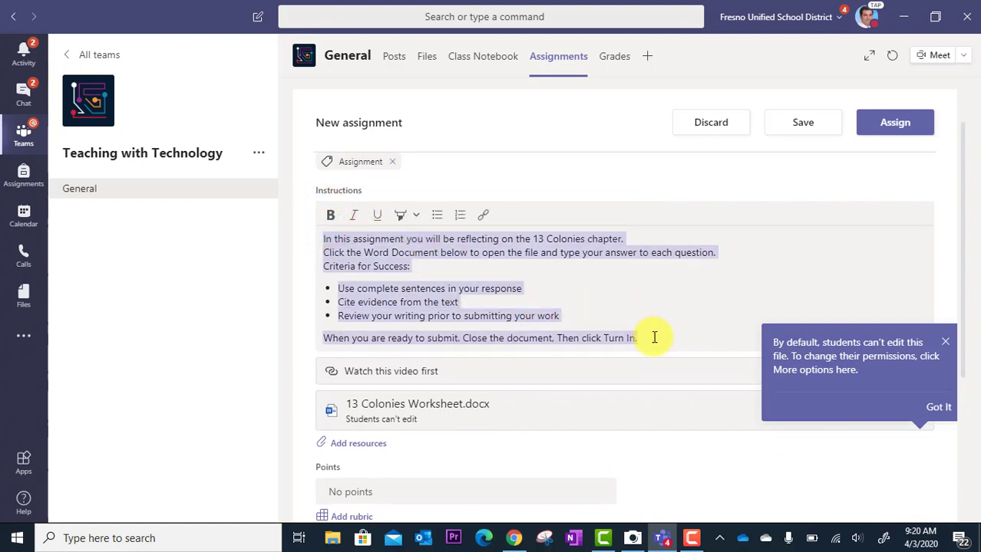
{"action": "scroll", "scroll_direction": "down", "scroll_amount": 3}
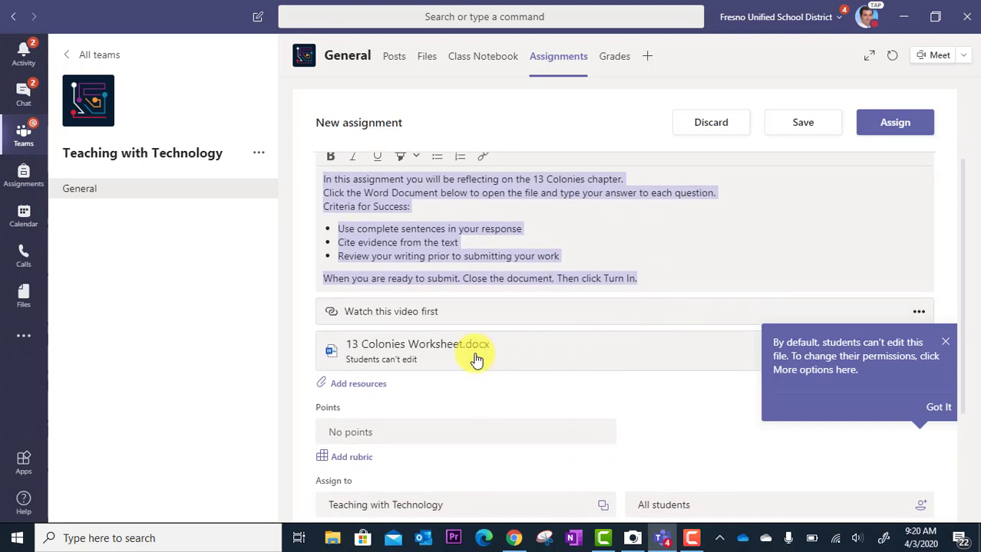
{"action": "mouse_move", "coordinate": [421, 376]}
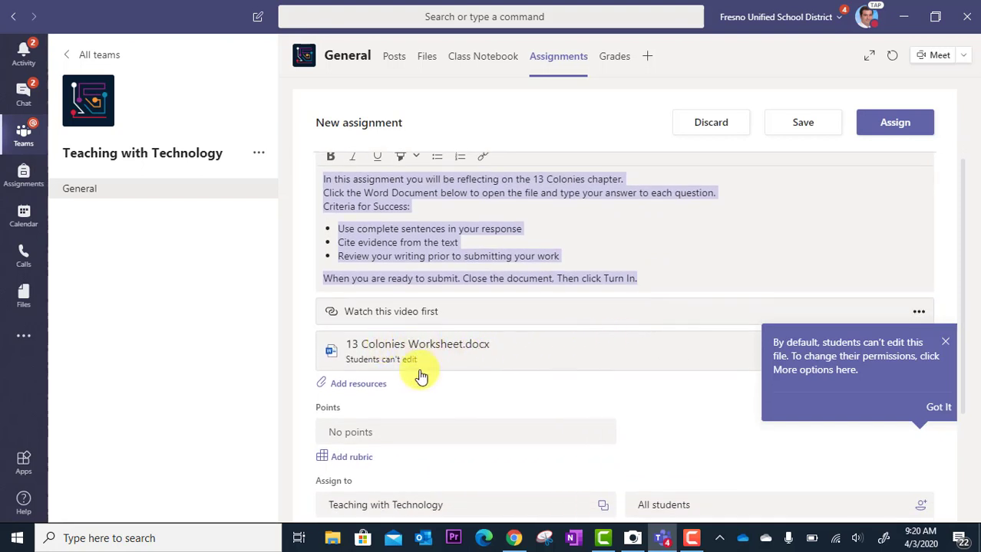
{"action": "mouse_move", "coordinate": [442, 355]}
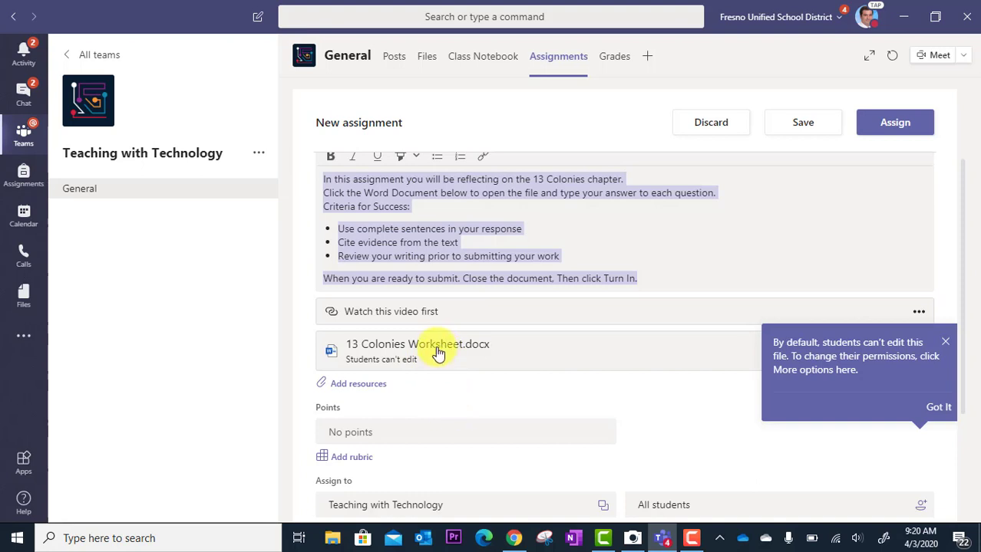
Step: Open 13 Colonies Worksheet.docx and choose Edit in Browser
{"action": "left_click", "coordinate": [417, 343]}
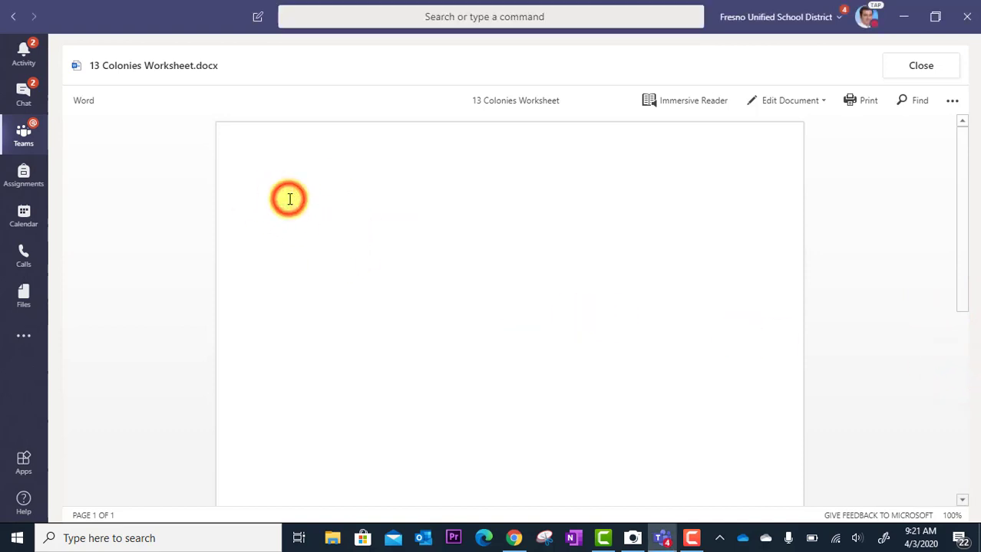
{"action": "mouse_move", "coordinate": [361, 216]}
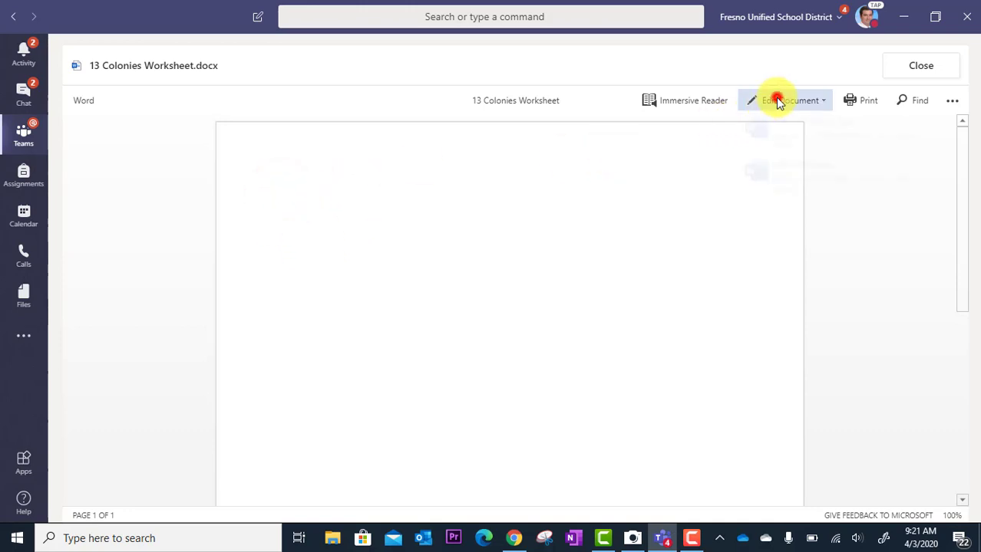
{"action": "left_click", "coordinate": [786, 100]}
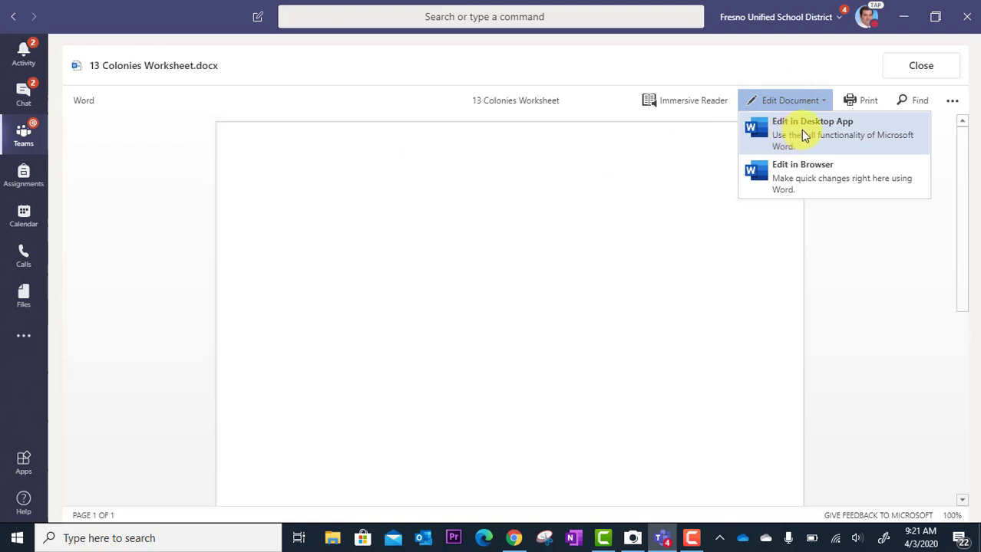
{"action": "left_click", "coordinate": [811, 125]}
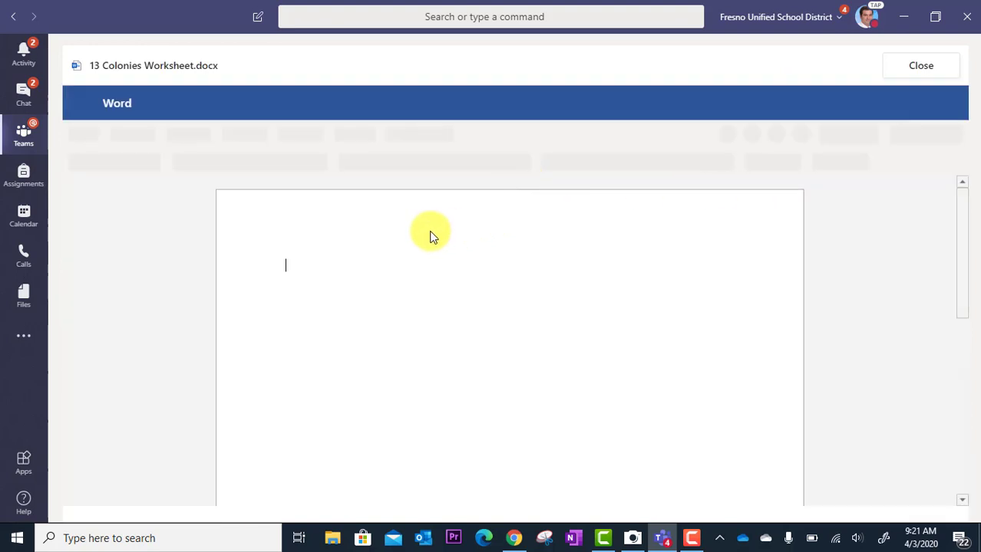
{"action": "mouse_move", "coordinate": [356, 293]}
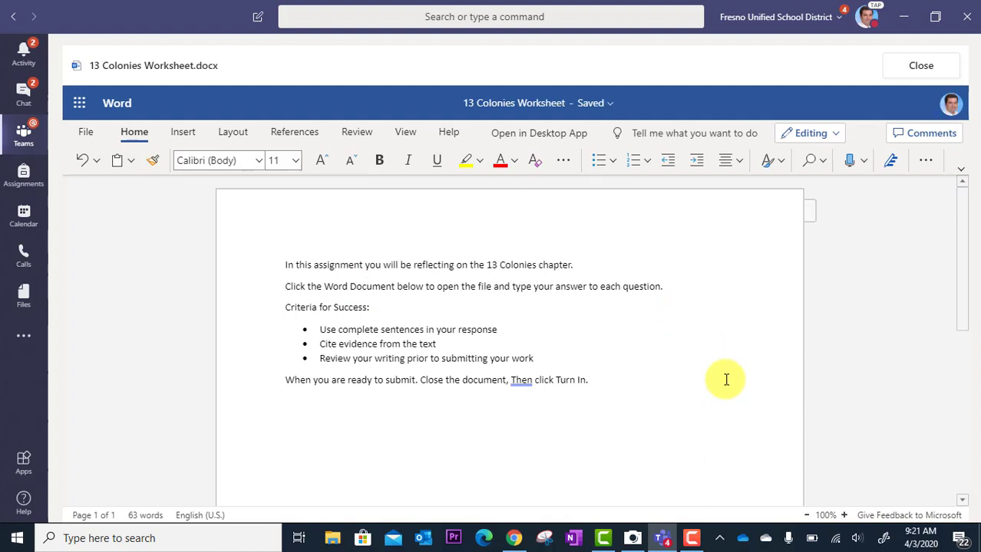
Step: Start a numbered list below the instructions and begin typing 'Question 1'
{"action": "type", "text": "1."}
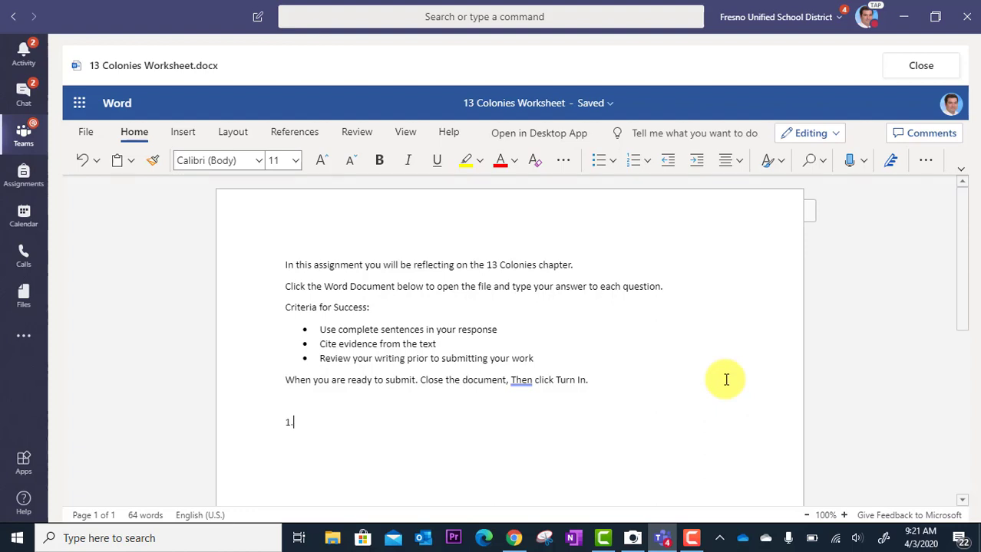
{"action": "left_click", "coordinate": [632, 161]}
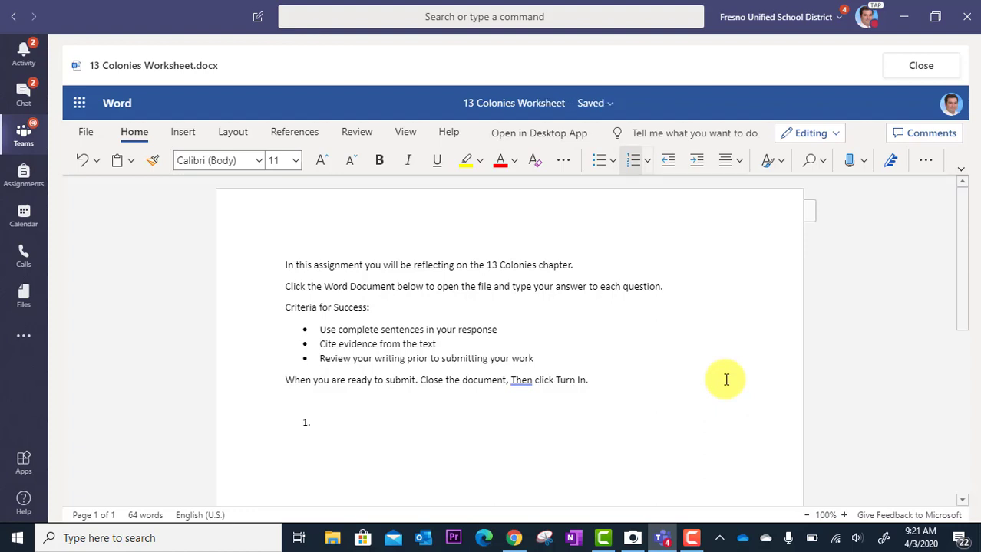
{"action": "left_click", "coordinate": [319, 422]}
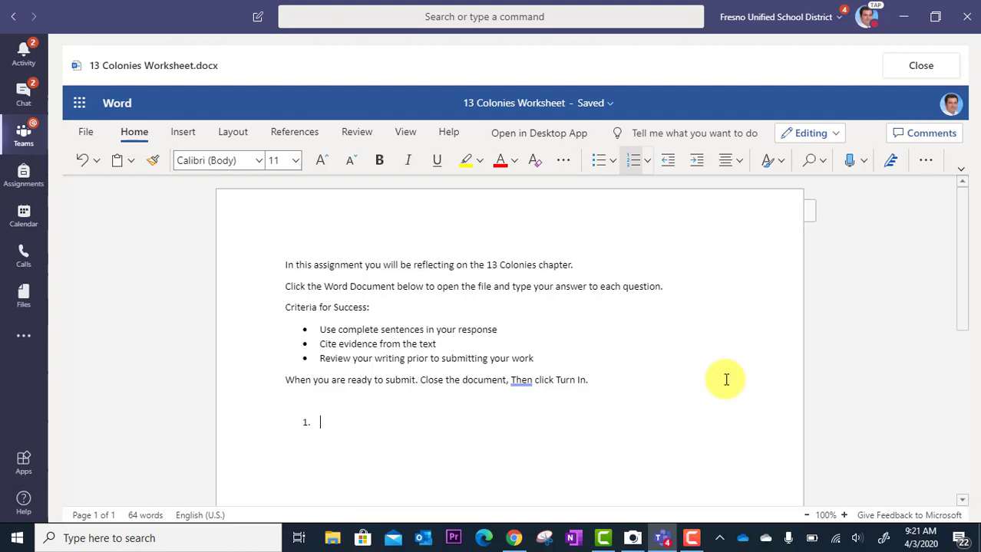
{"action": "type", "text": "Quet"}
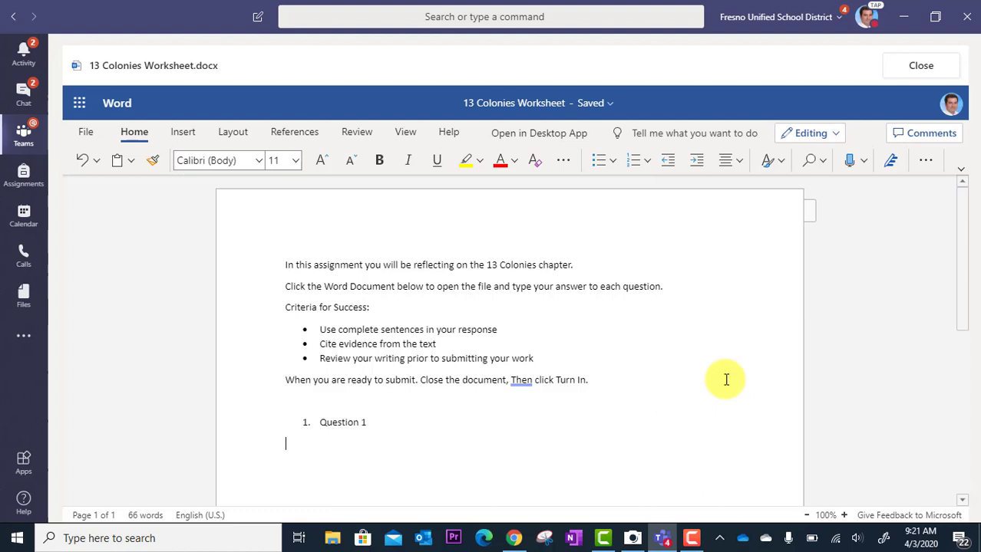
Step: Insert a 1x1 table below Question 1 as the answer box and clear its test text
{"action": "left_click", "coordinate": [183, 132]}
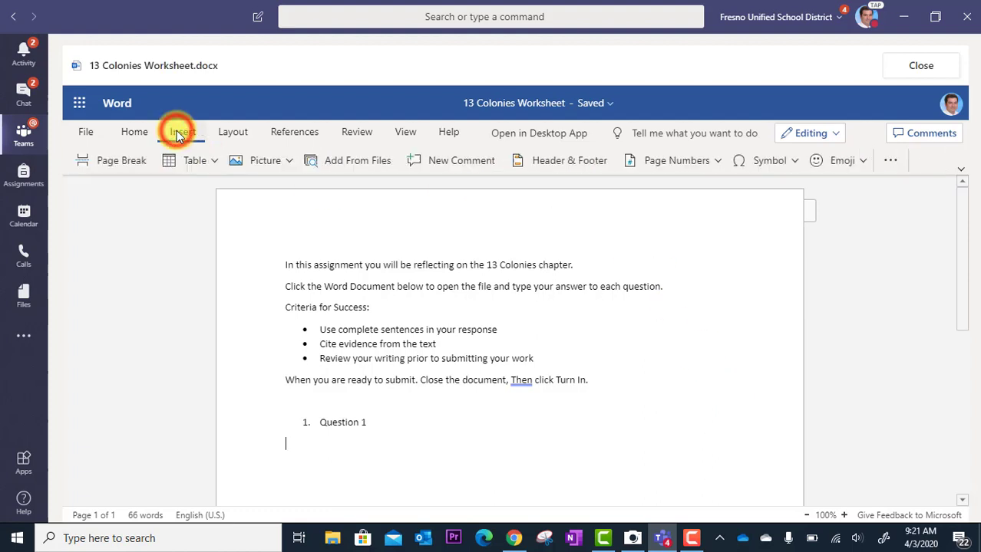
{"action": "left_click", "coordinate": [193, 161]}
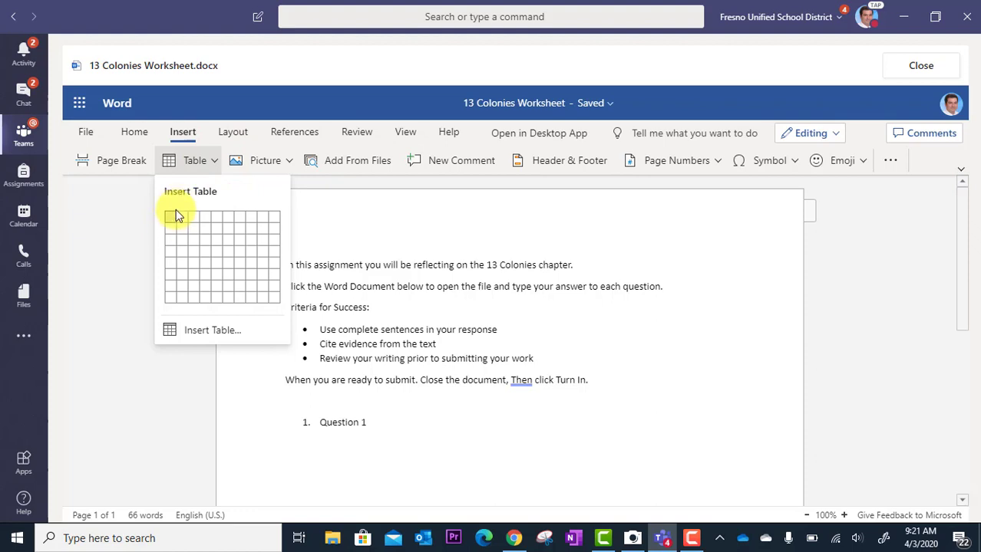
{"action": "left_click", "coordinate": [172, 215]}
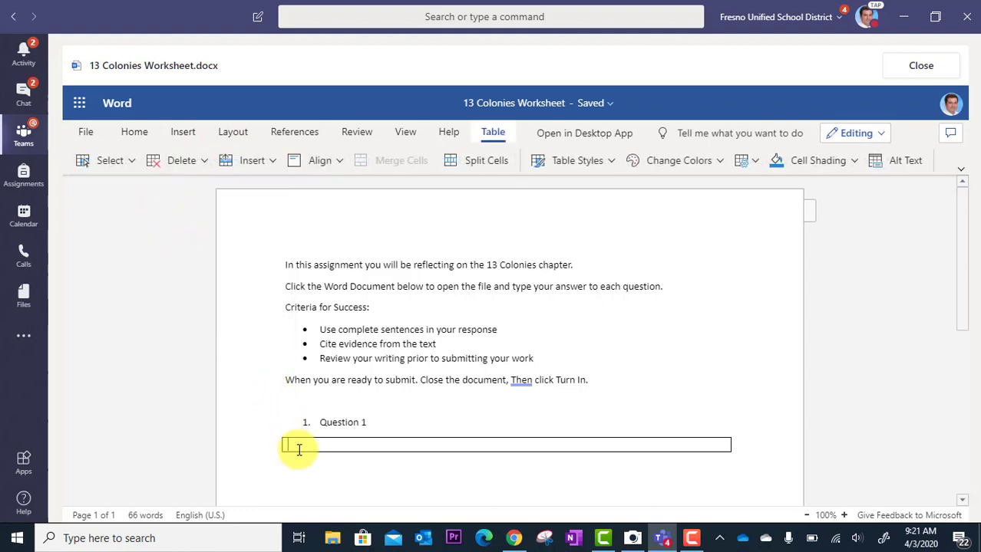
{"action": "mouse_move", "coordinate": [365, 444]}
{"action": "type", "text": ";laksjdfl"}
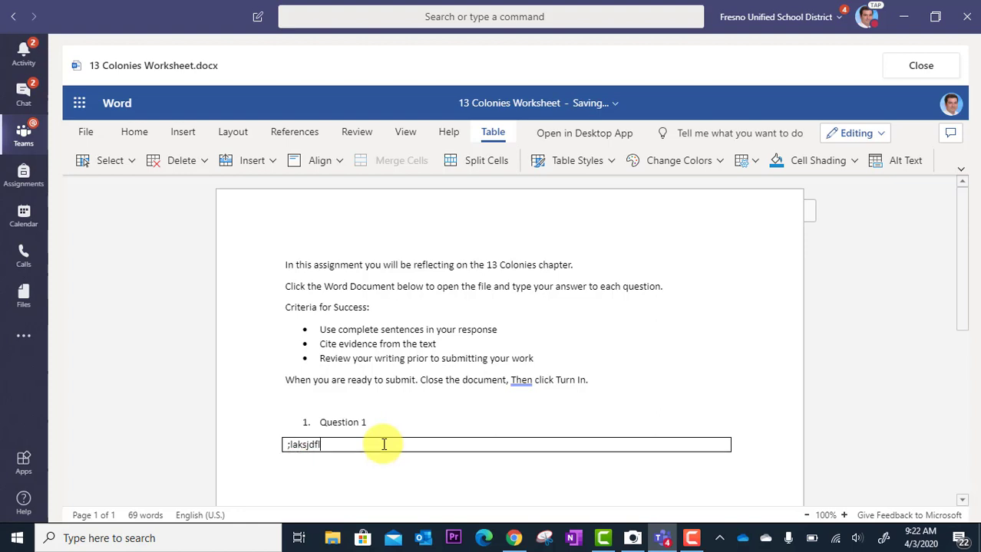
{"action": "key", "text": "ctrl+a"}
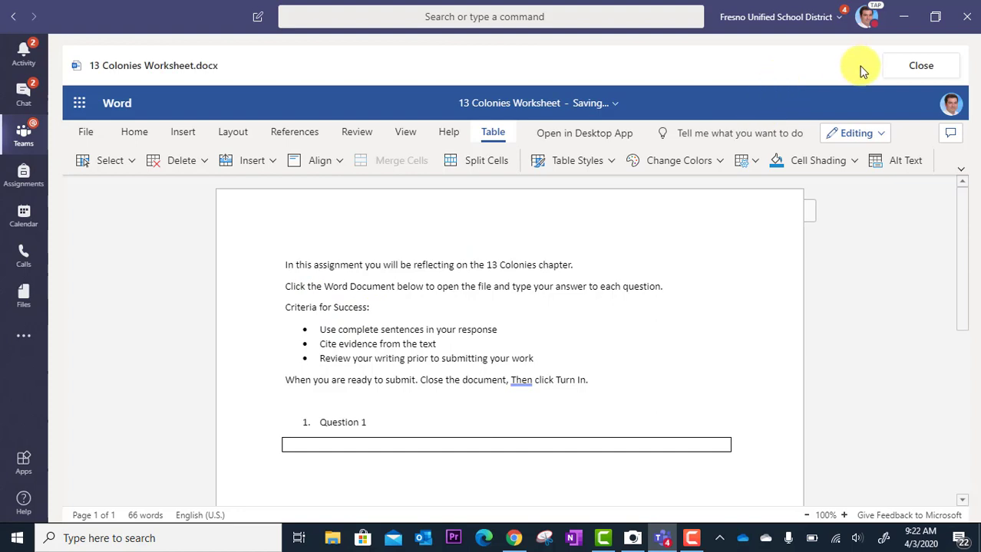
{"action": "mouse_move", "coordinate": [939, 64]}
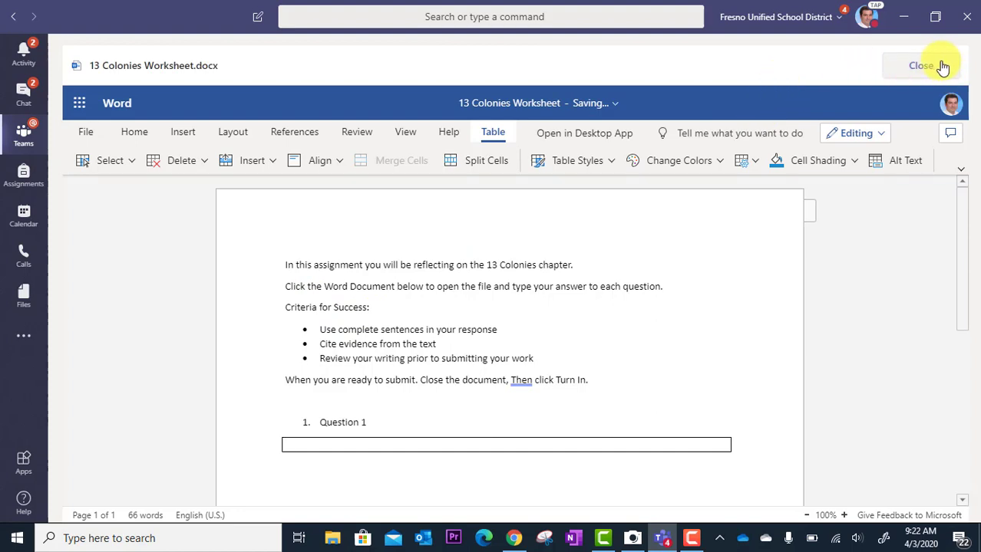
Step: Close Word Online and return to the Edit assignment page with the worksheet attached
{"action": "left_click", "coordinate": [921, 64]}
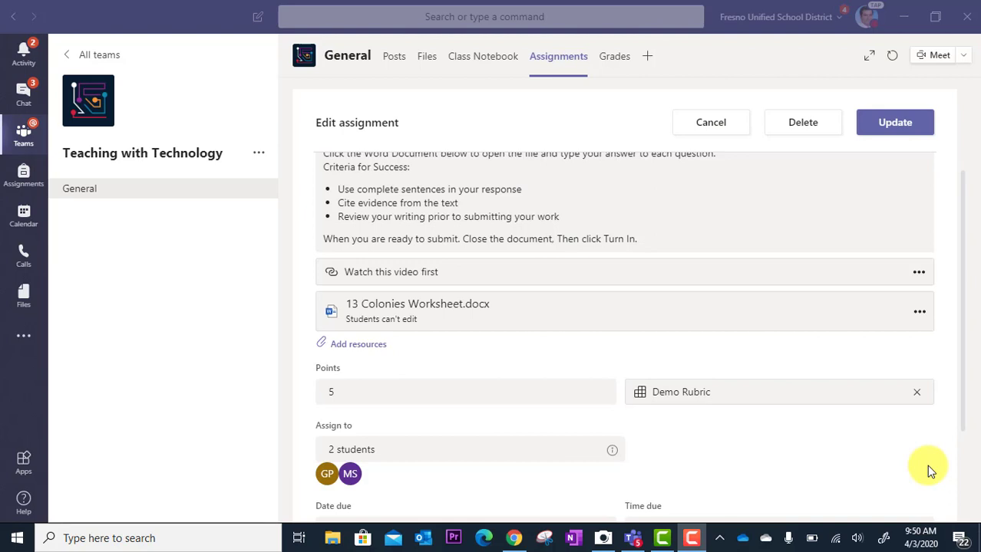
{"action": "mouse_move", "coordinate": [454, 332]}
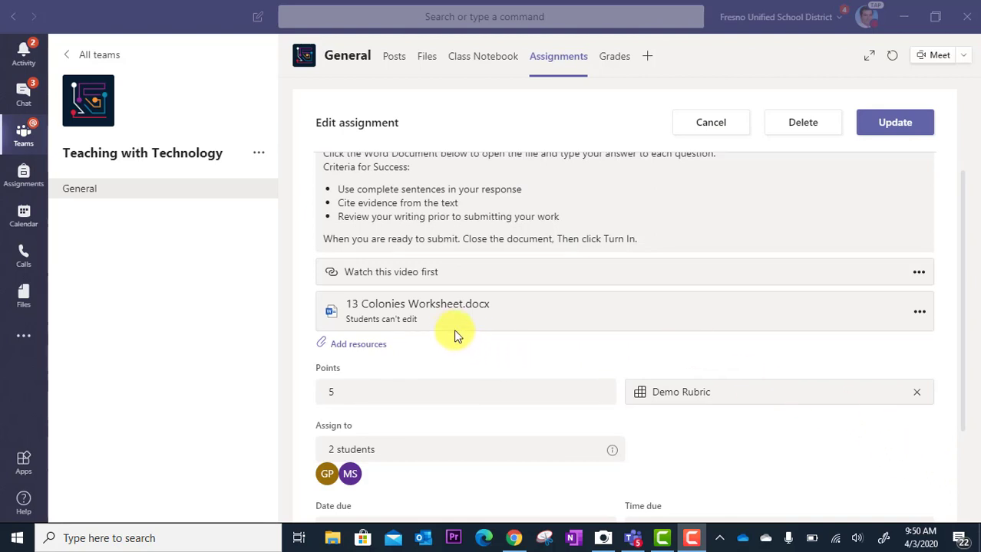
{"action": "mouse_move", "coordinate": [445, 347]}
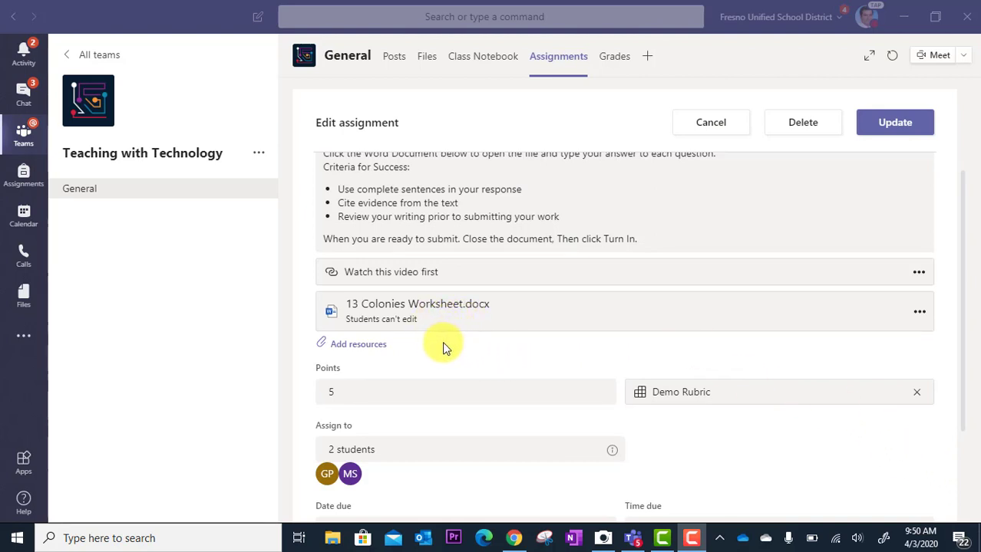
{"action": "mouse_move", "coordinate": [457, 322]}
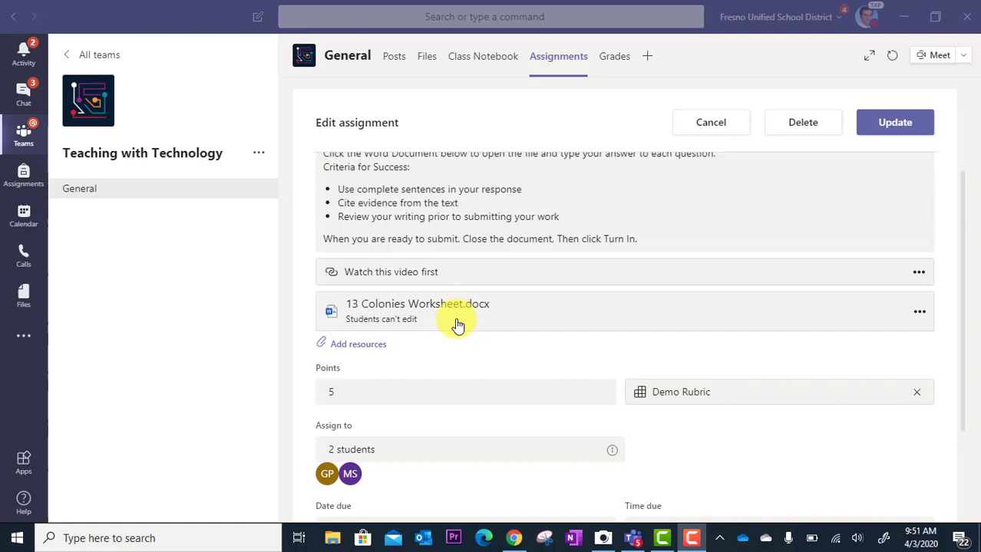
{"action": "mouse_move", "coordinate": [760, 315]}
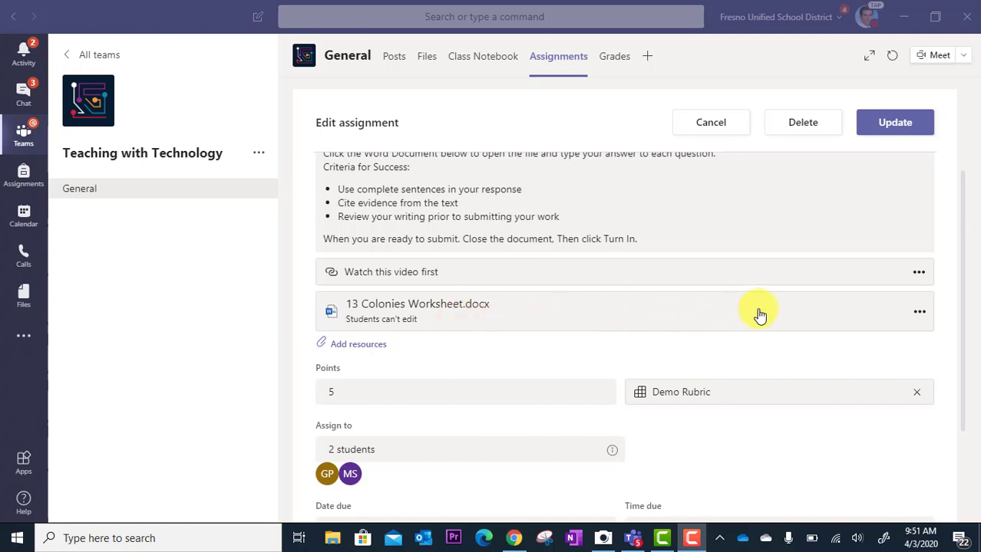
{"action": "mouse_move", "coordinate": [919, 312]}
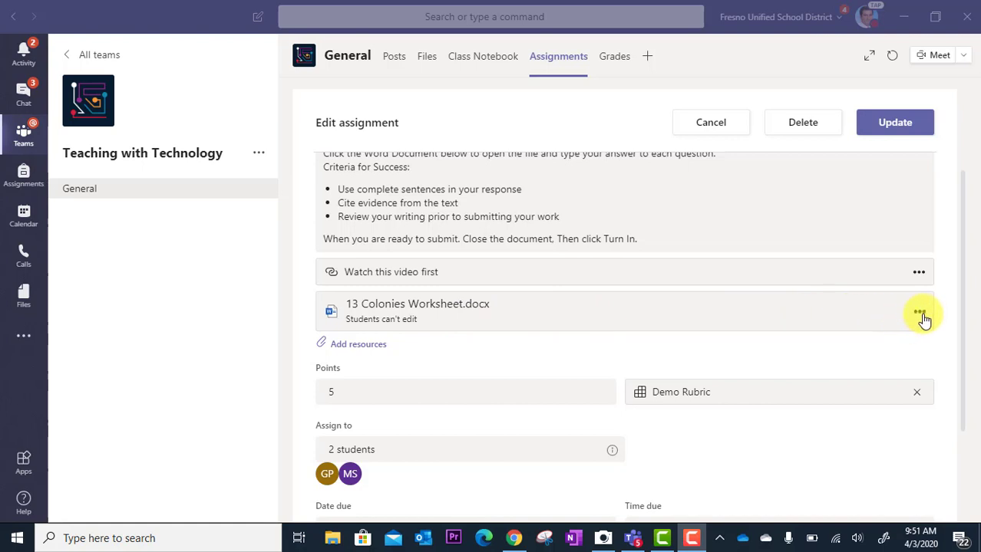
Step: Set the attached 13 Colonies Worksheet to 'Students edit their own copy' via its options menu
{"action": "left_click", "coordinate": [919, 313]}
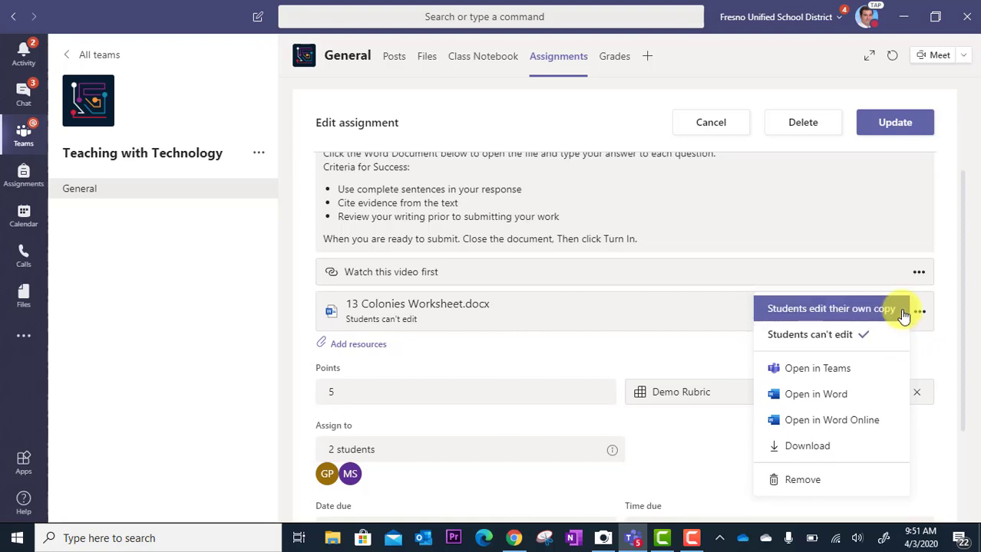
{"action": "left_click", "coordinate": [832, 308]}
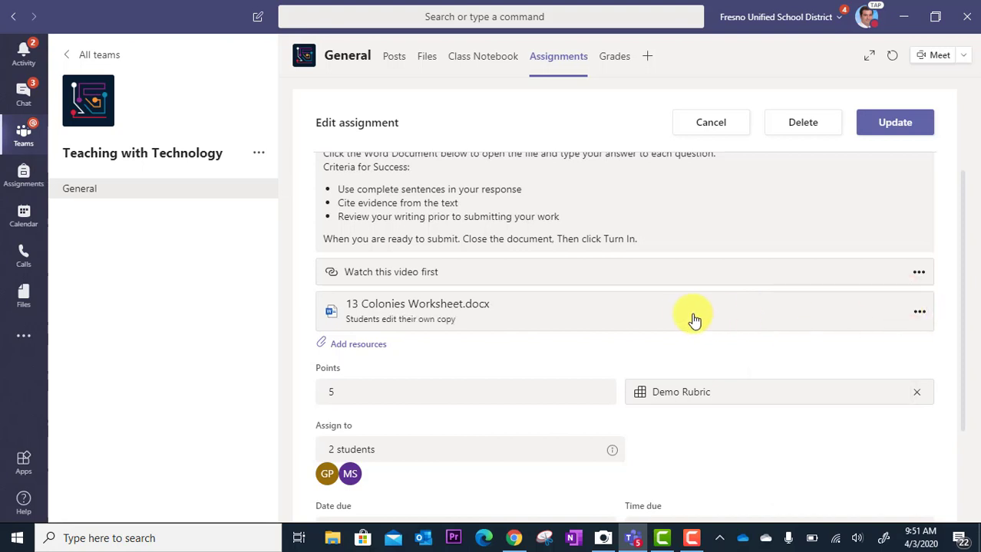
{"action": "mouse_move", "coordinate": [497, 325]}
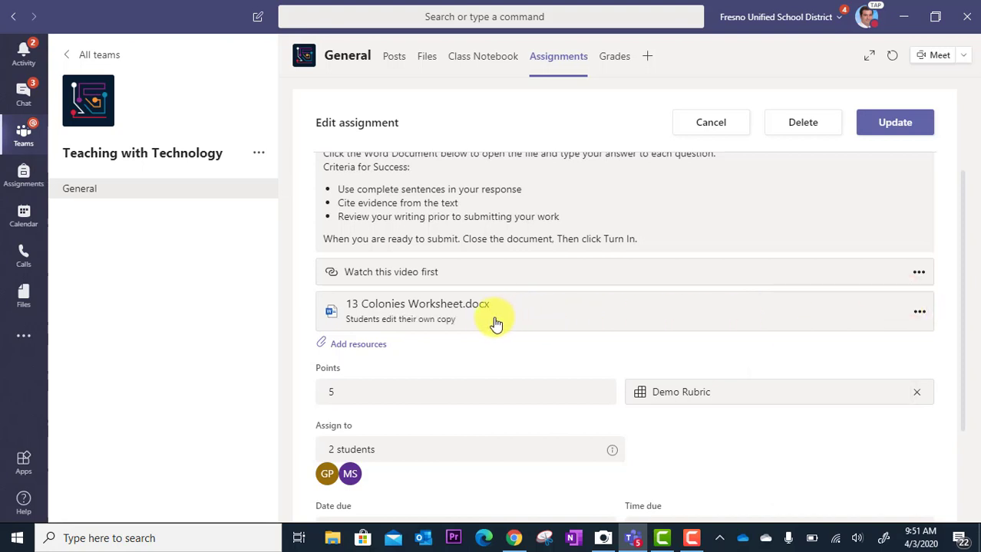
{"action": "mouse_move", "coordinate": [407, 342]}
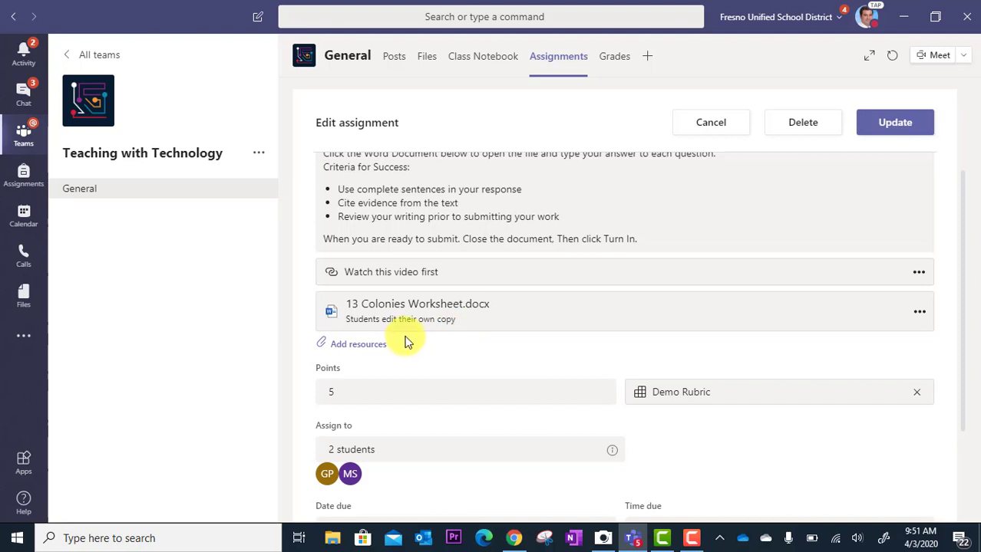
{"action": "mouse_move", "coordinate": [445, 353]}
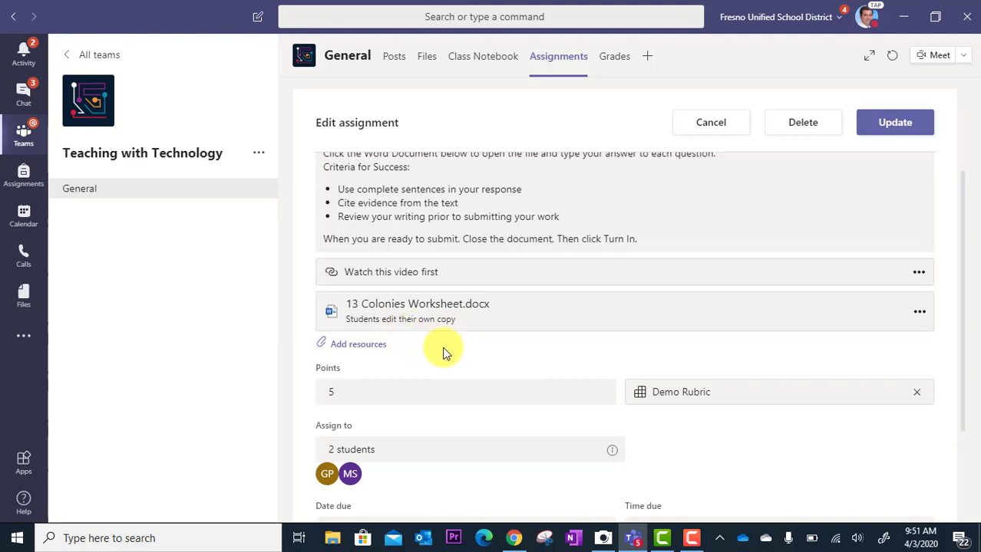